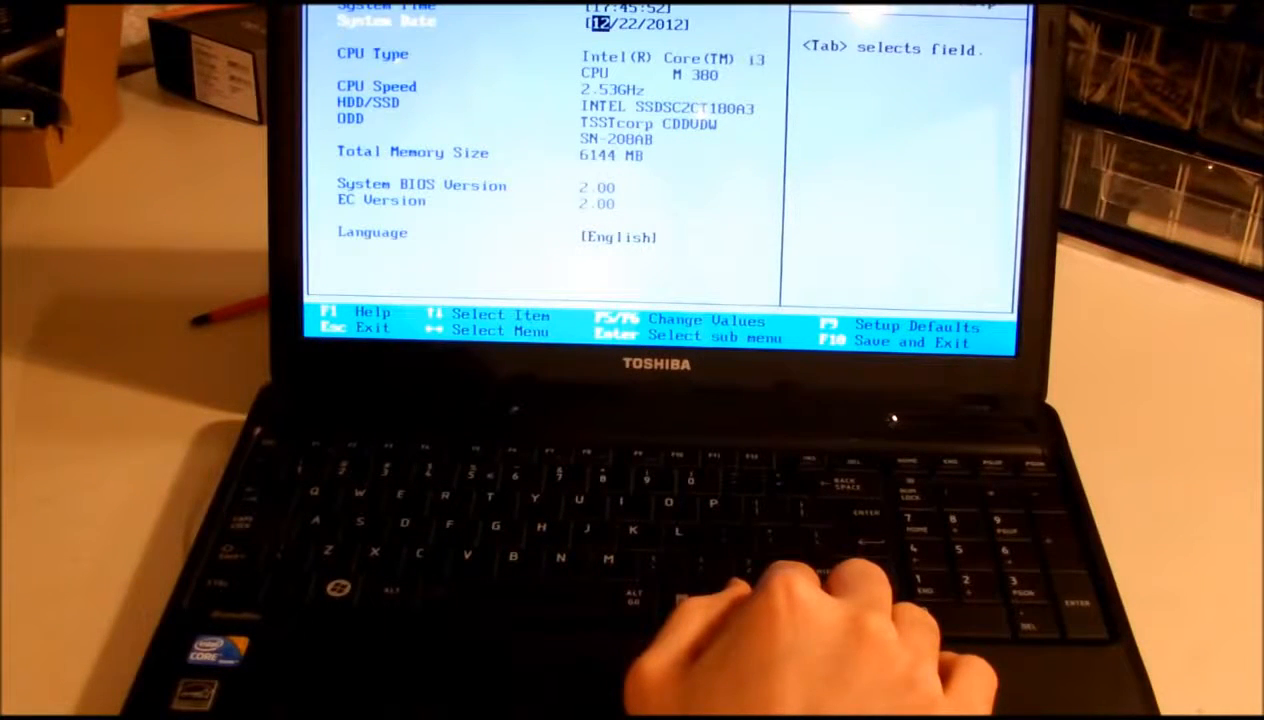
Step: Review the BIOS setup pages, confirming the SATA controller mode is AHCI, and reach the exit page
{"action": "key", "text": "down"}
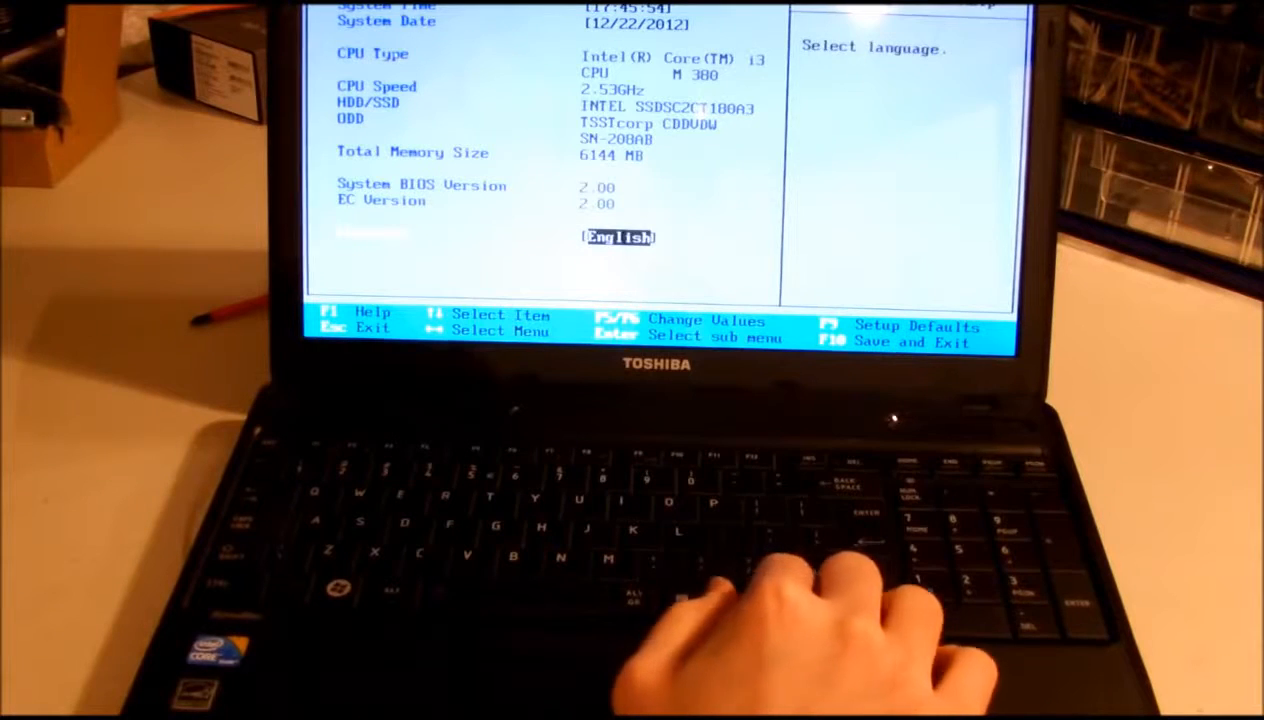
{"action": "key", "text": "up"}
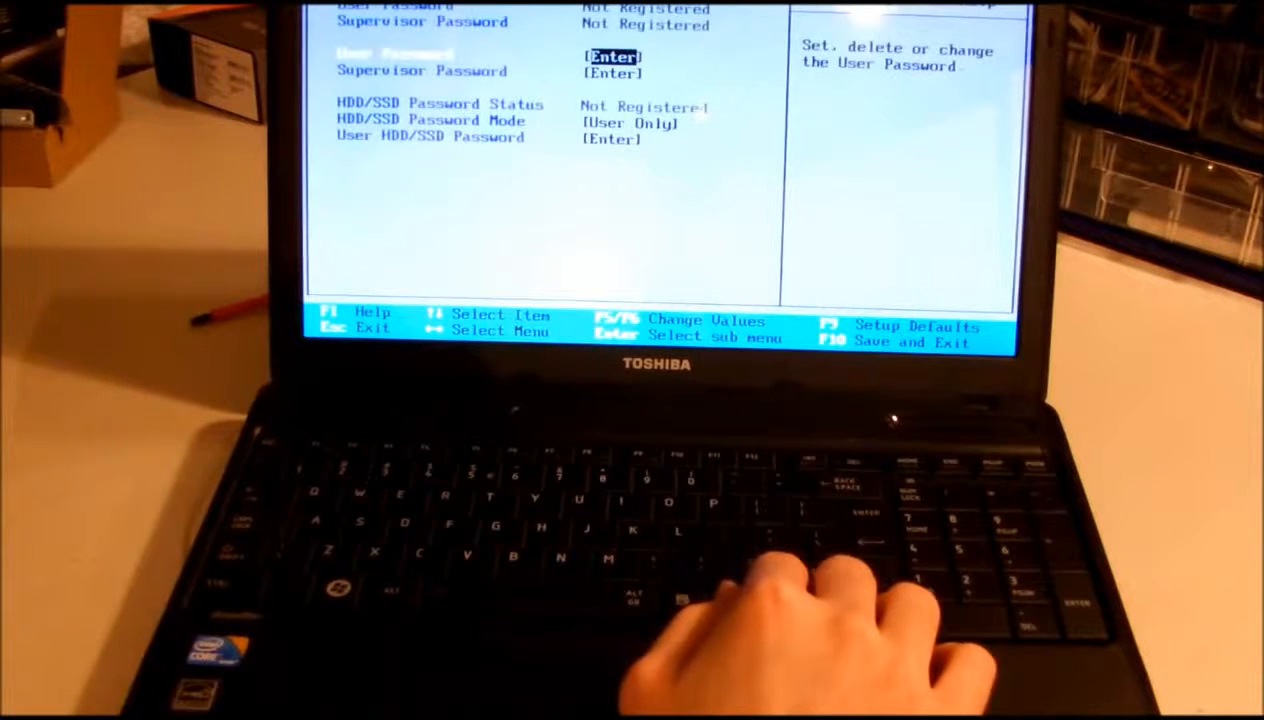
{"action": "key", "text": "down"}
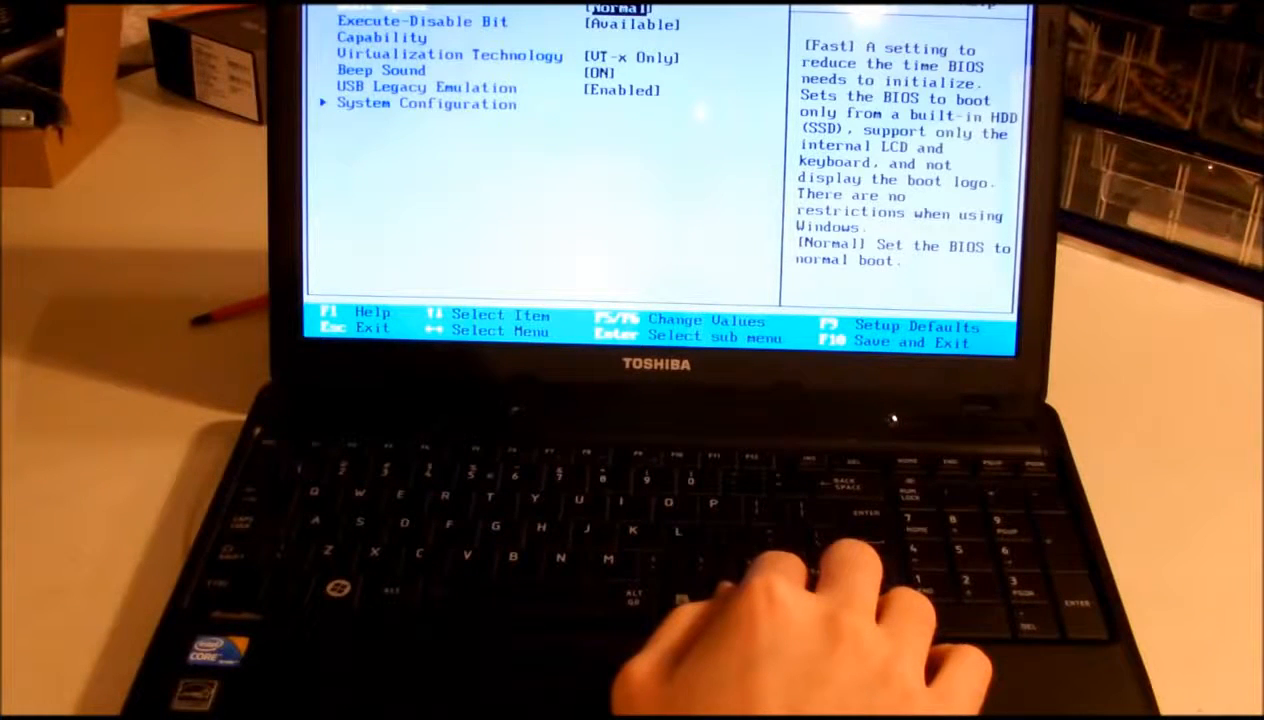
{"action": "key", "text": "up"}
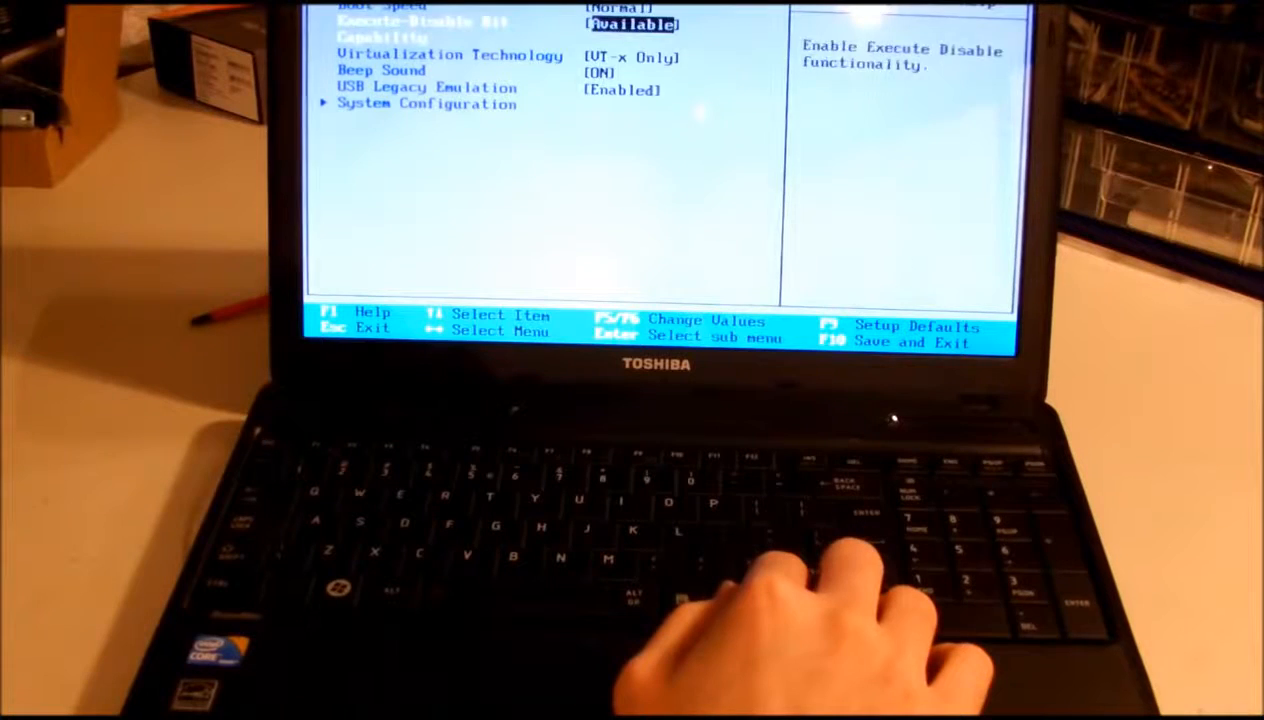
{"action": "key", "text": "Down"}
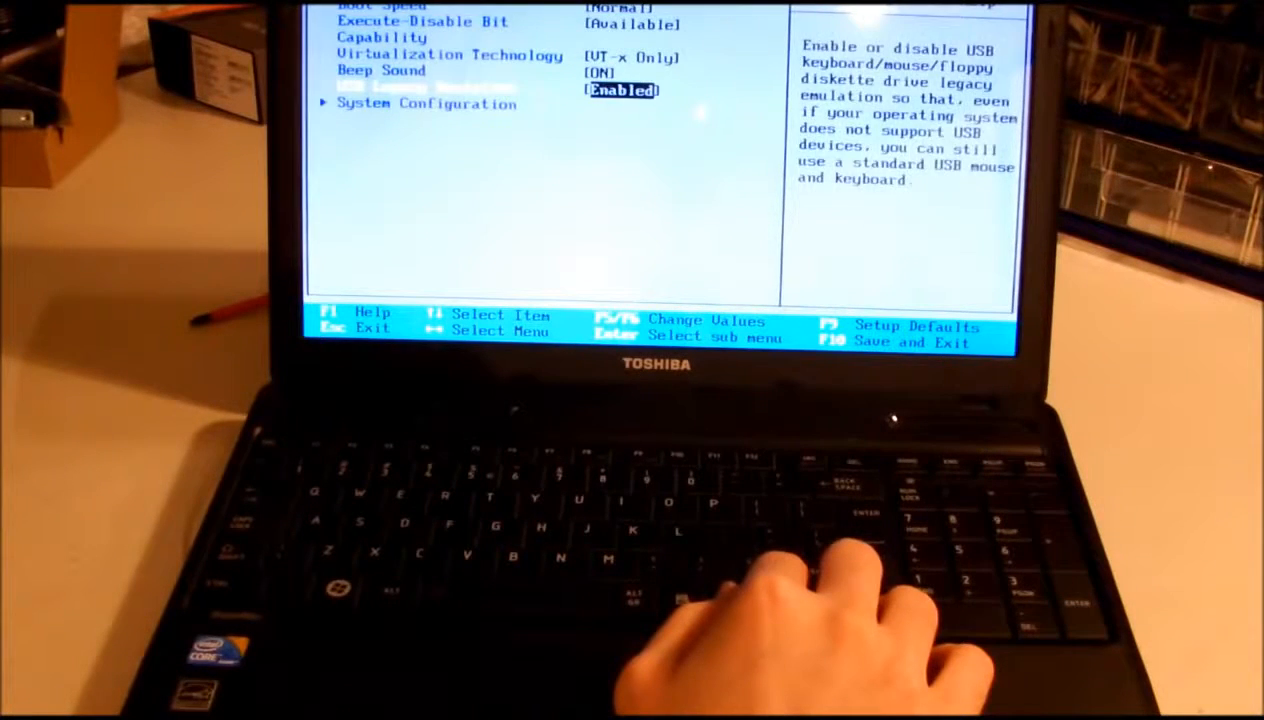
{"action": "key", "text": "up"}
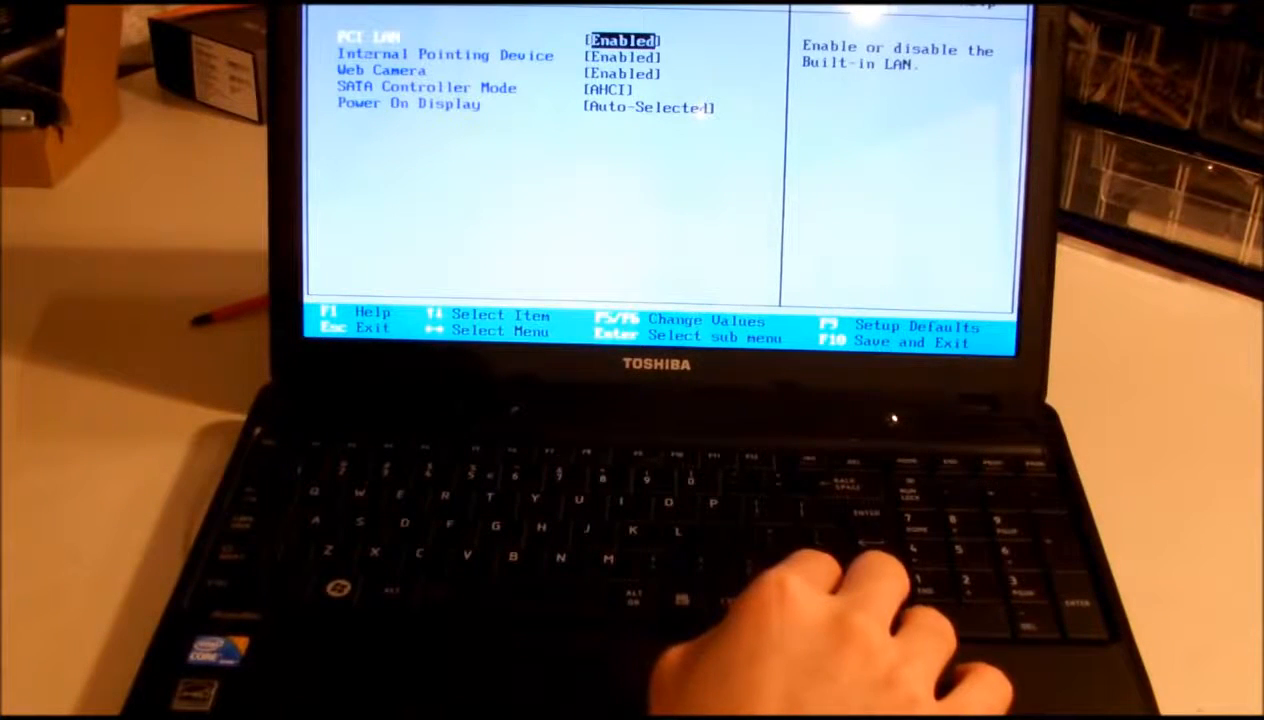
{"action": "key", "text": "Down"}
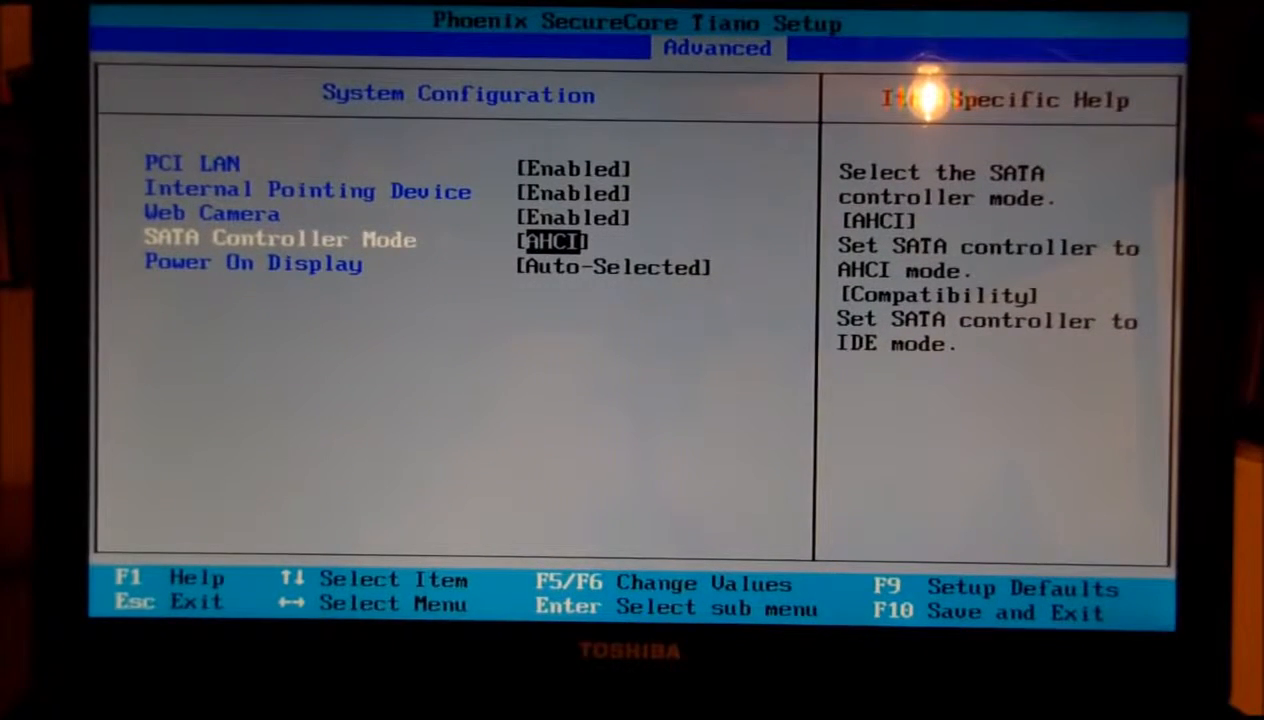
{"action": "key", "text": "Up"}
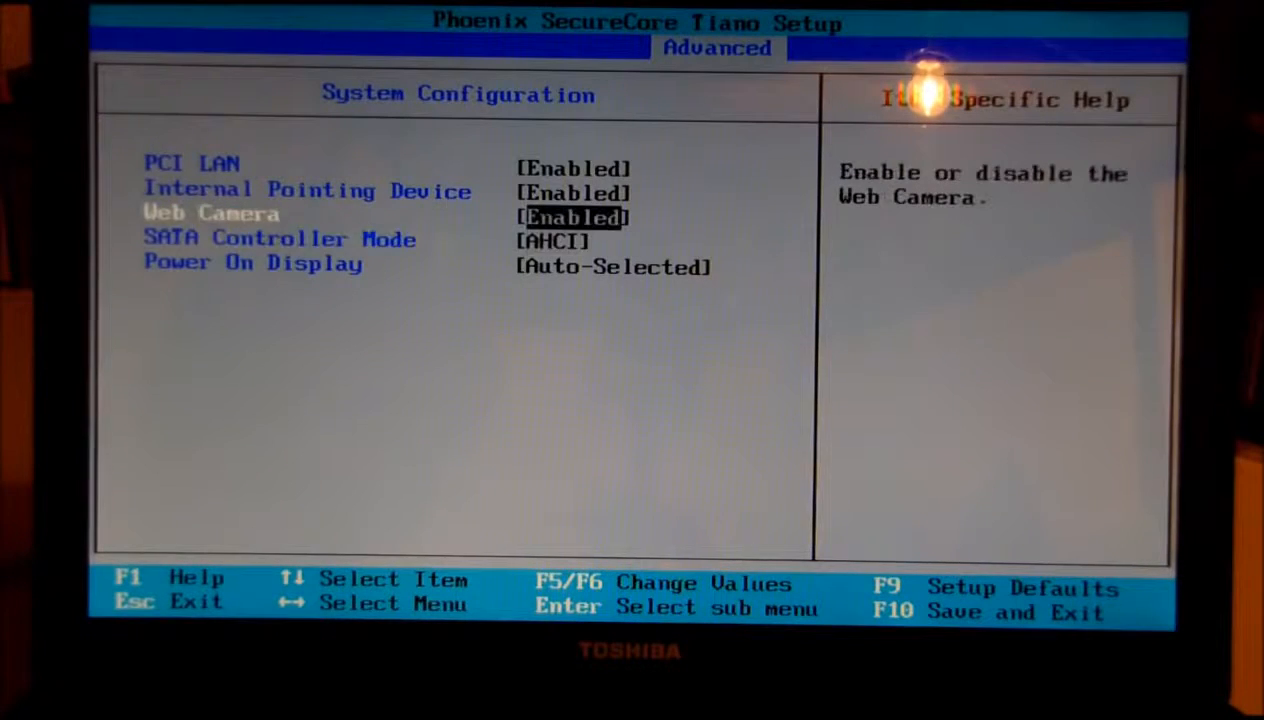
{"action": "key", "text": "Down"}
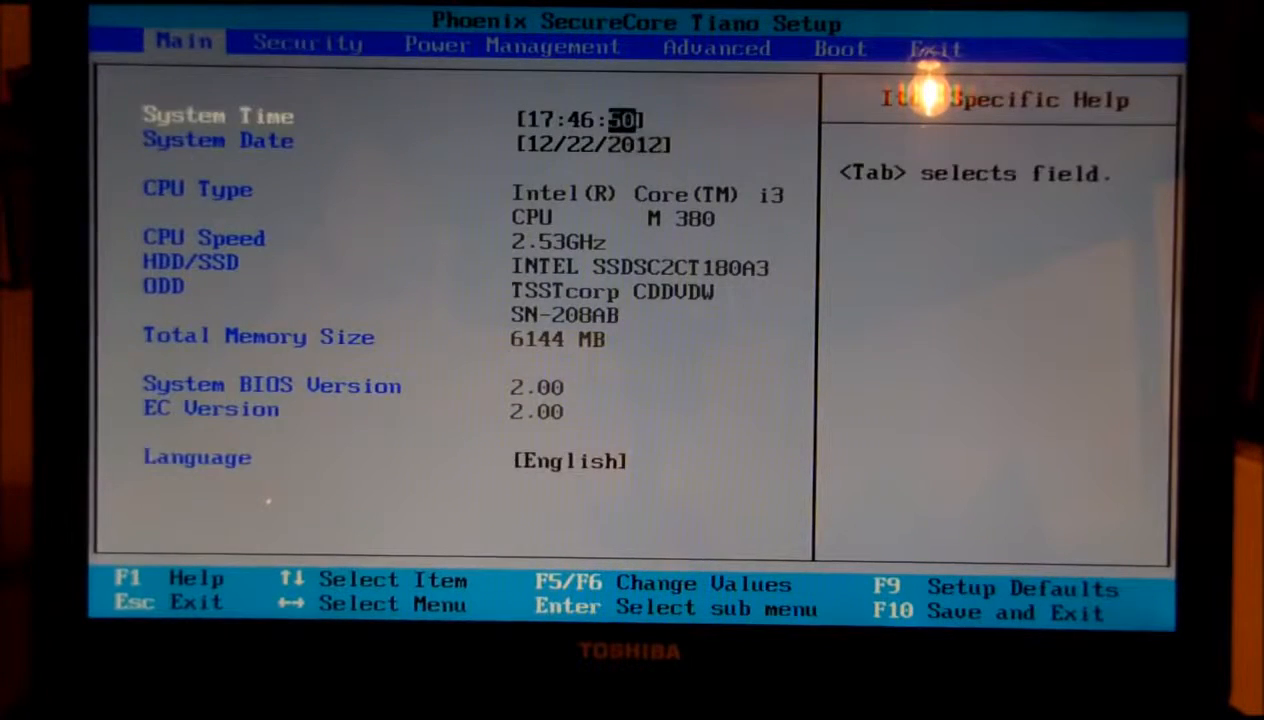
{"action": "left_click", "coordinate": [936, 48]}
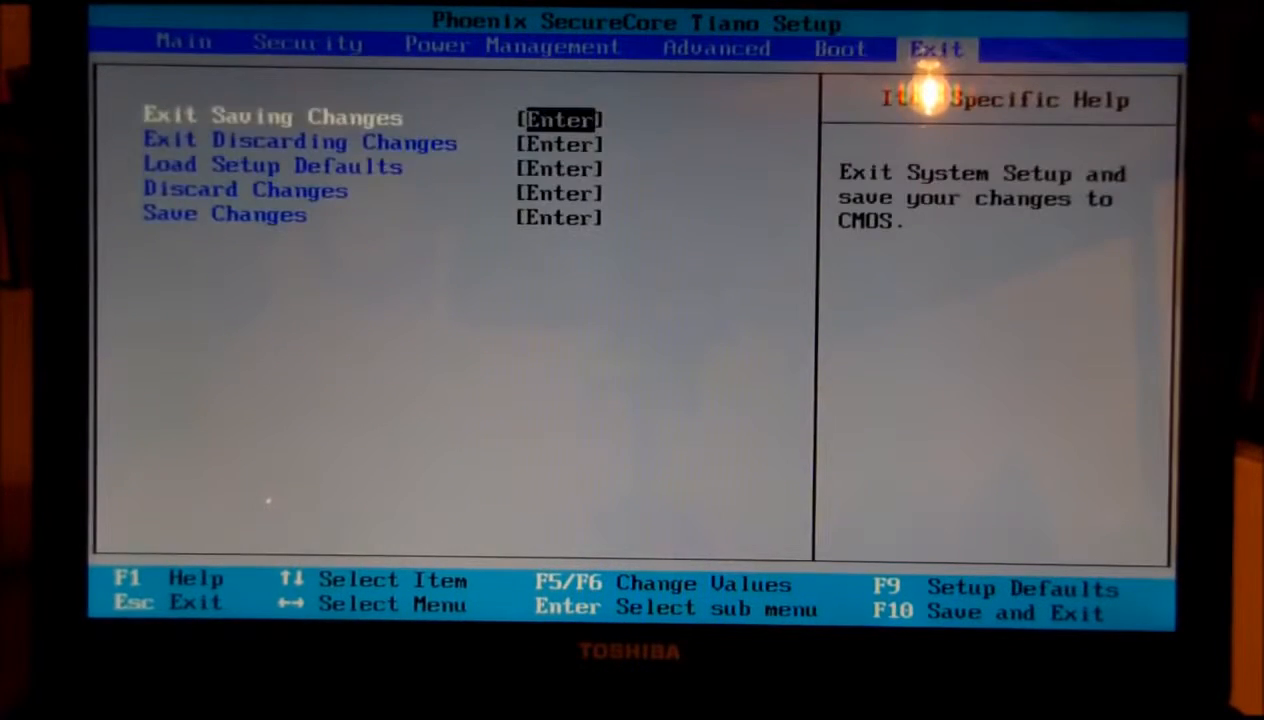
{"action": "left_click", "coordinate": [184, 44]}
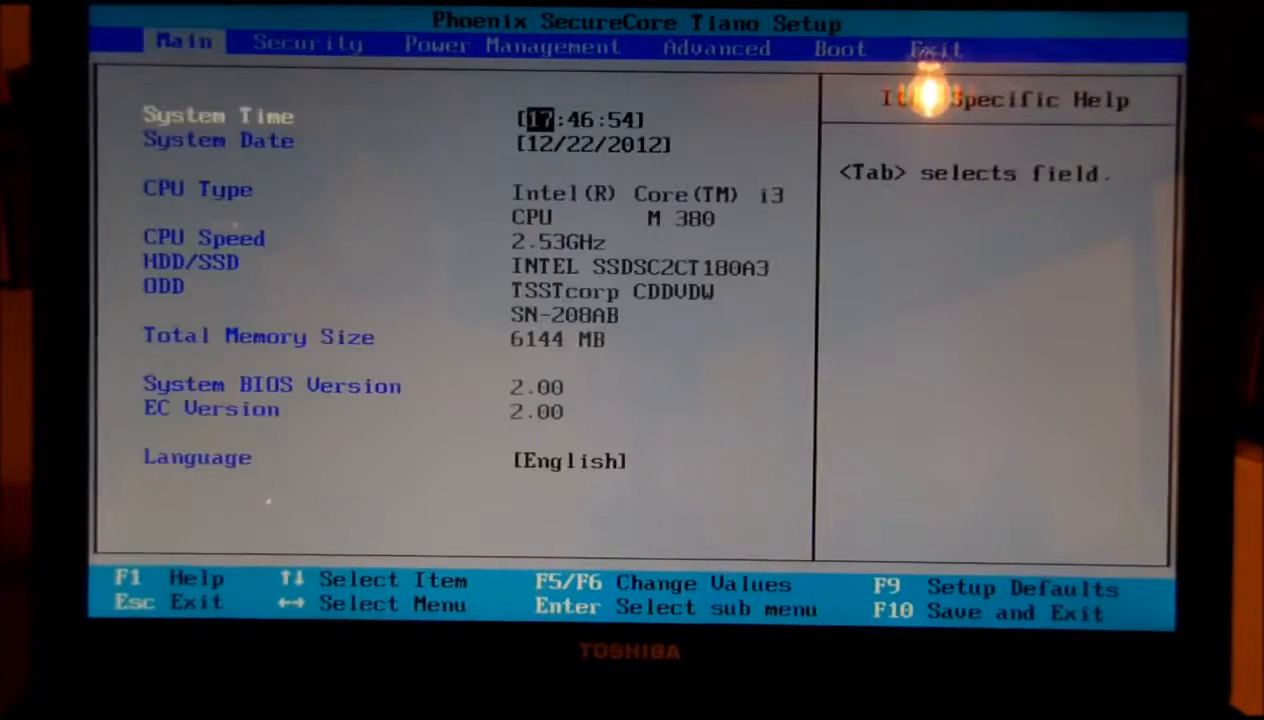
{"action": "left_click", "coordinate": [936, 44]}
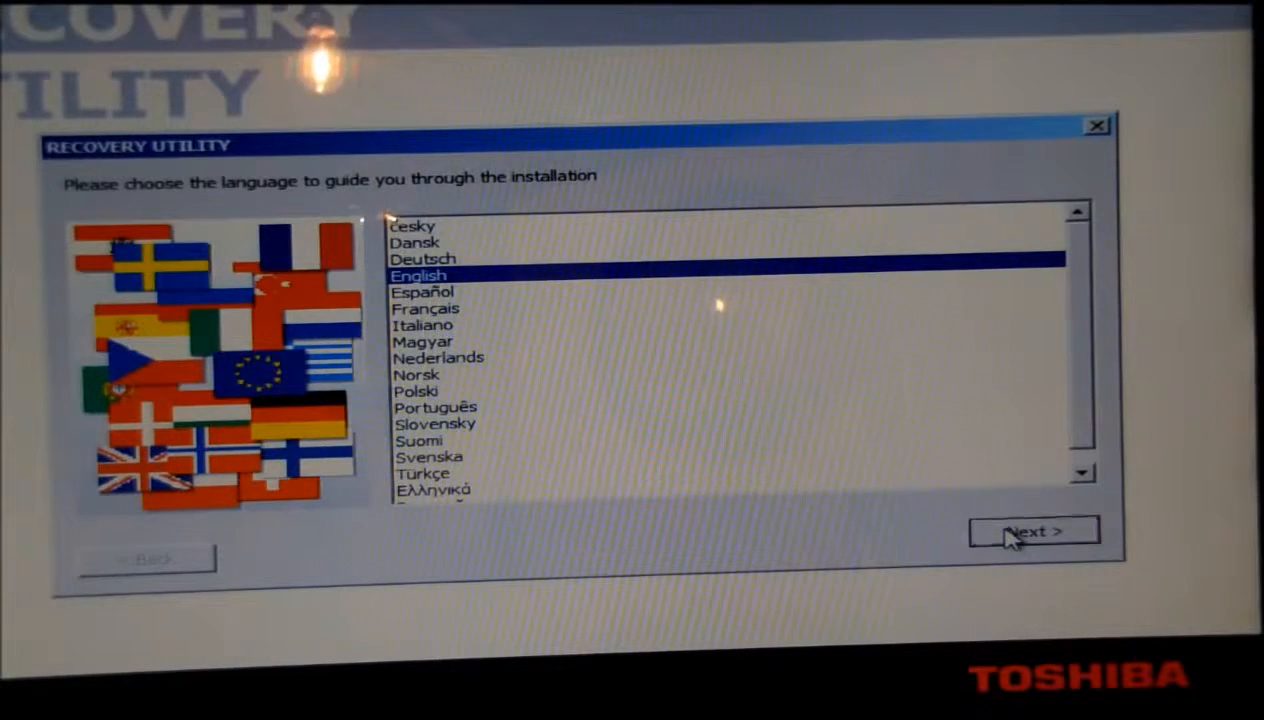
Step: Choose English and the Windows 7 image, and accept erasing the whole hard disk to start recovery
{"action": "left_click", "coordinate": [1032, 530]}
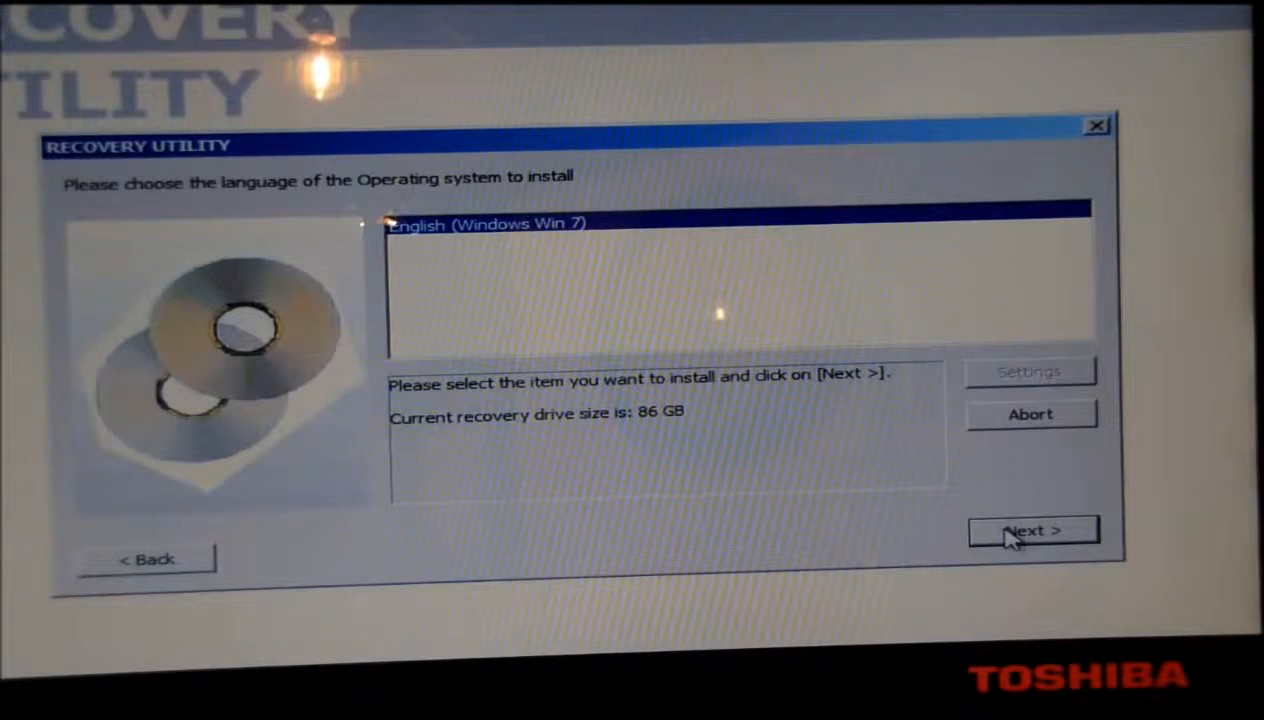
{"action": "mouse_move", "coordinate": [884, 410]}
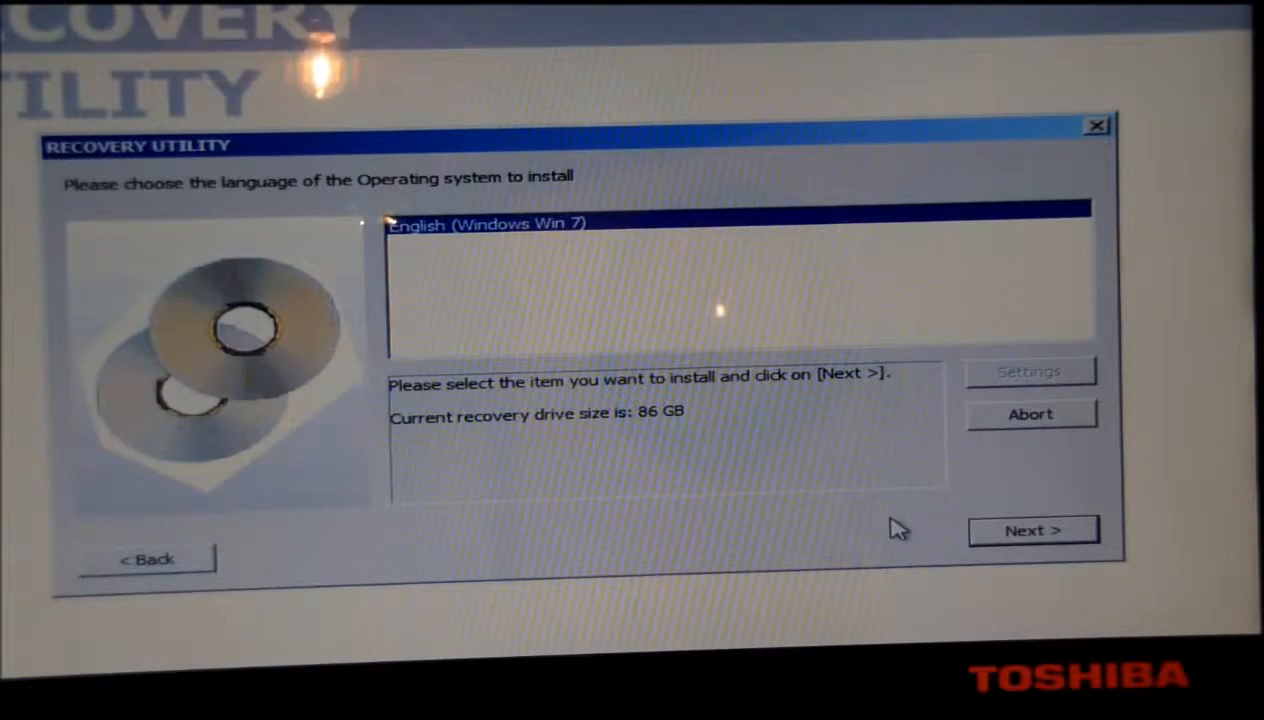
{"action": "mouse_move", "coordinate": [560, 380]}
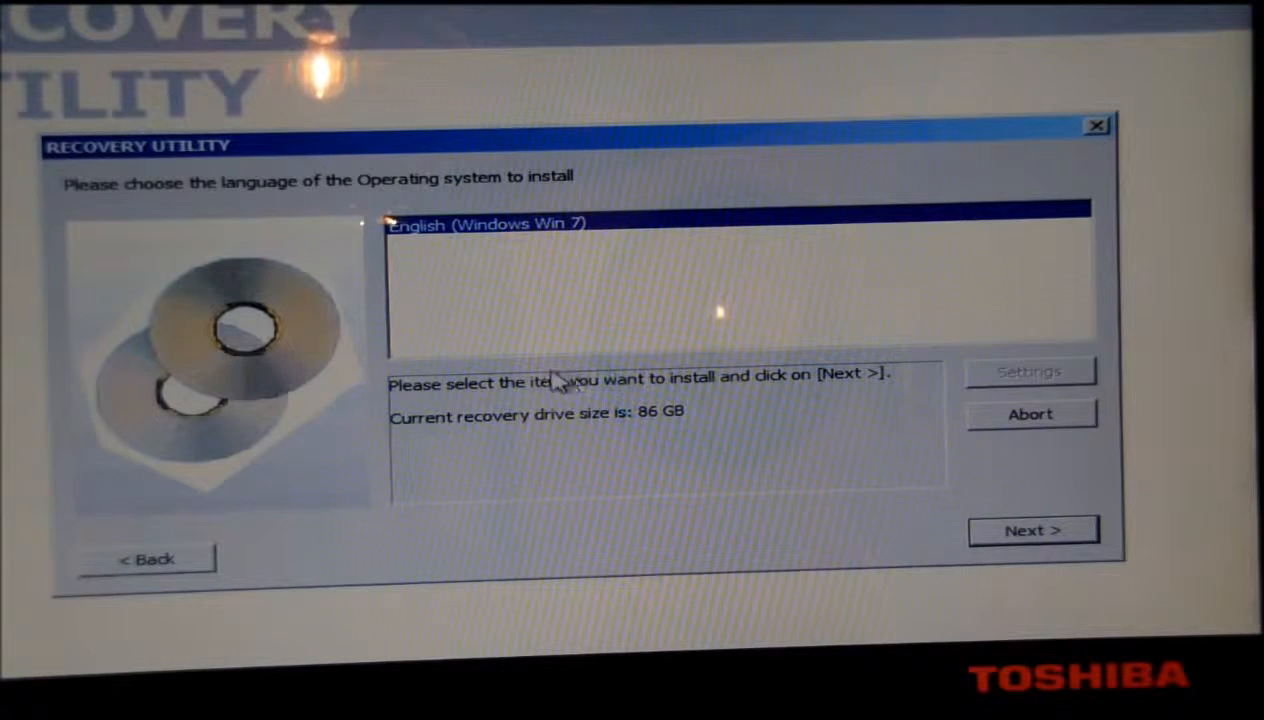
{"action": "mouse_move", "coordinate": [890, 440]}
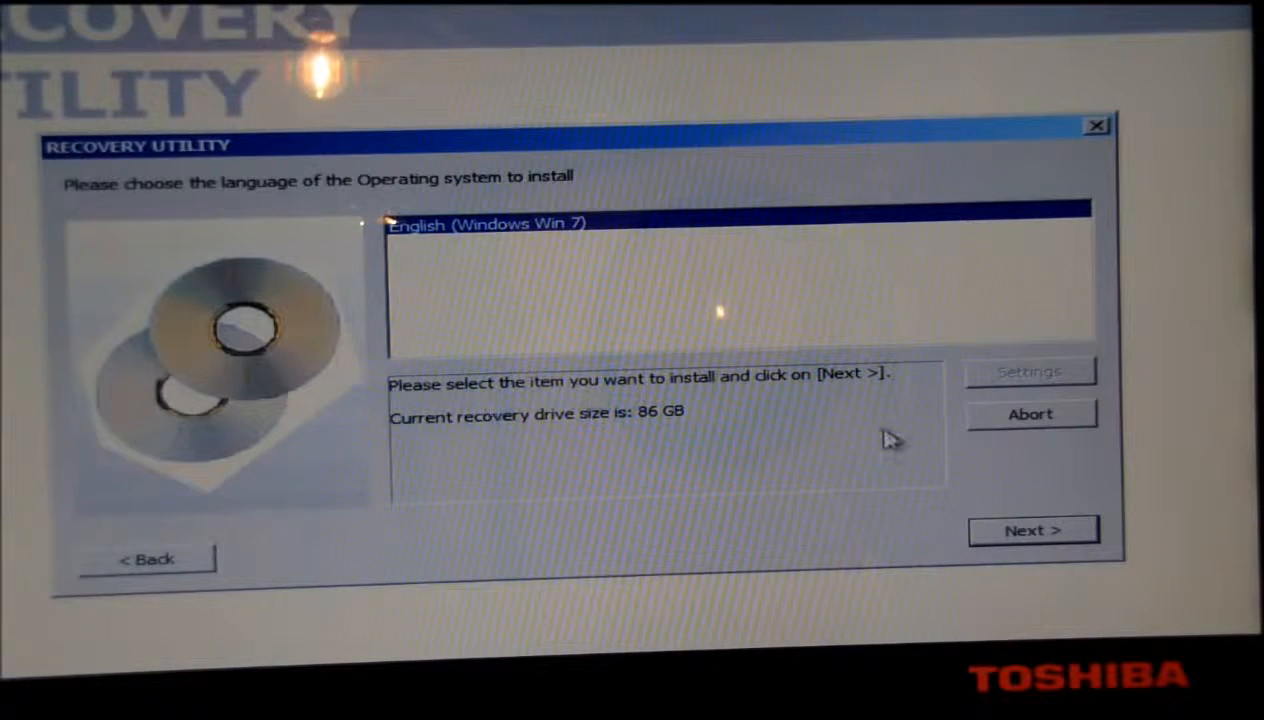
{"action": "mouse_move", "coordinate": [1010, 512]}
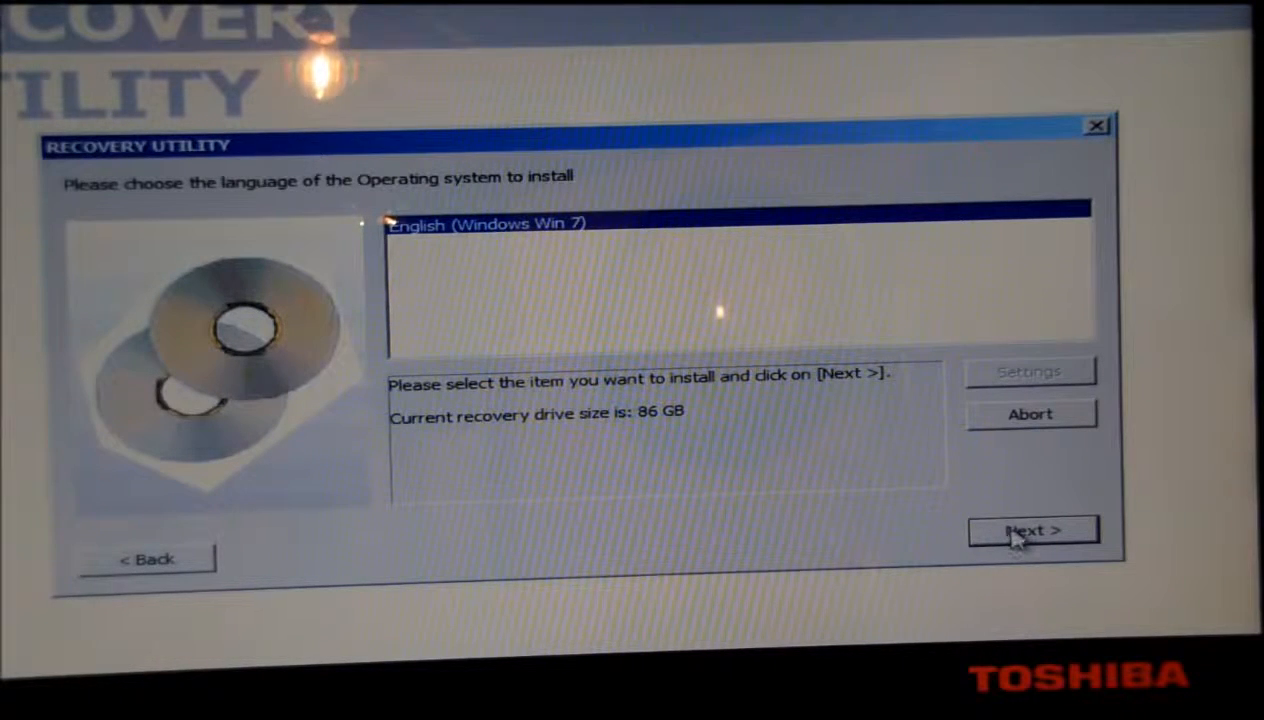
{"action": "left_click", "coordinate": [1032, 530]}
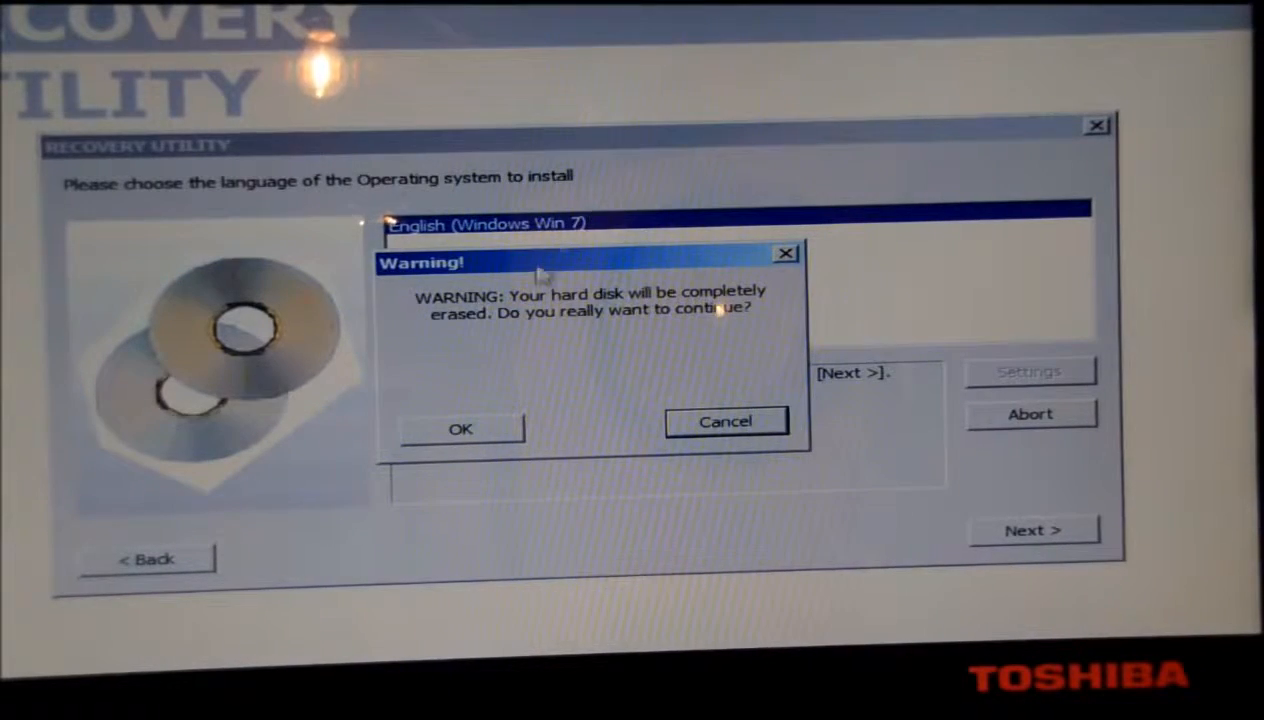
{"action": "left_click", "coordinate": [460, 428]}
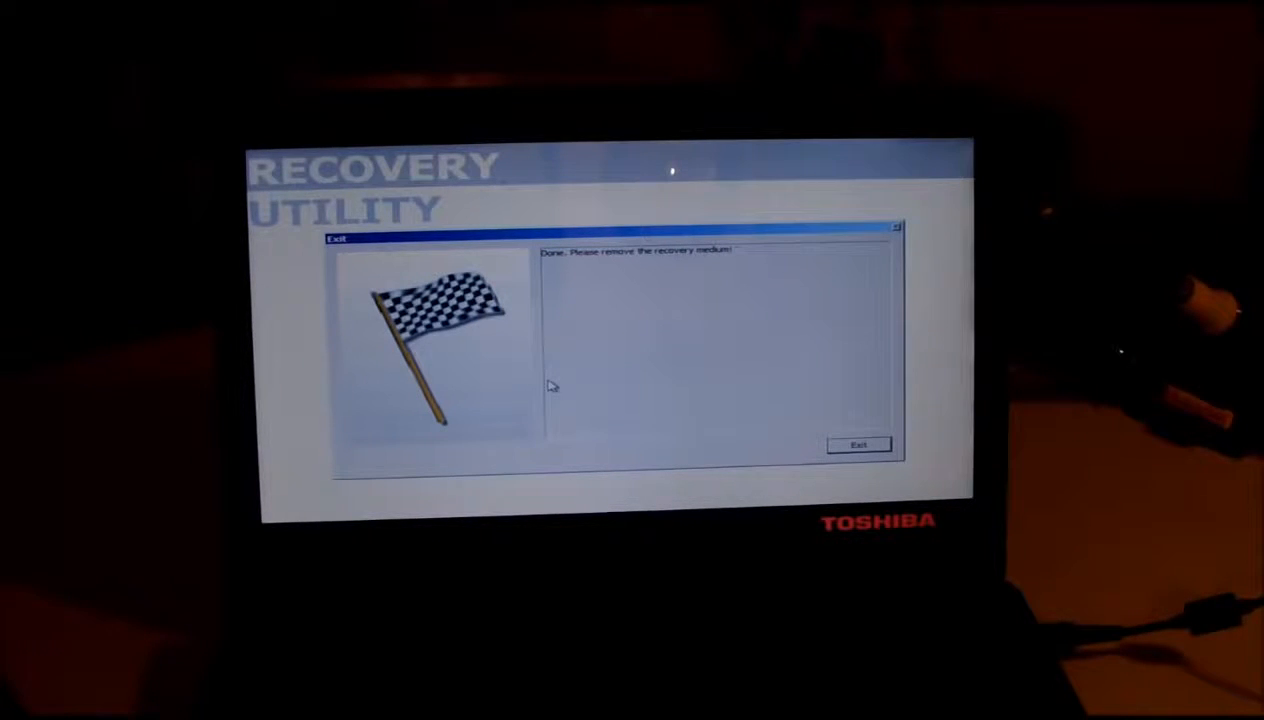
{"action": "mouse_move", "coordinate": [710, 380]}
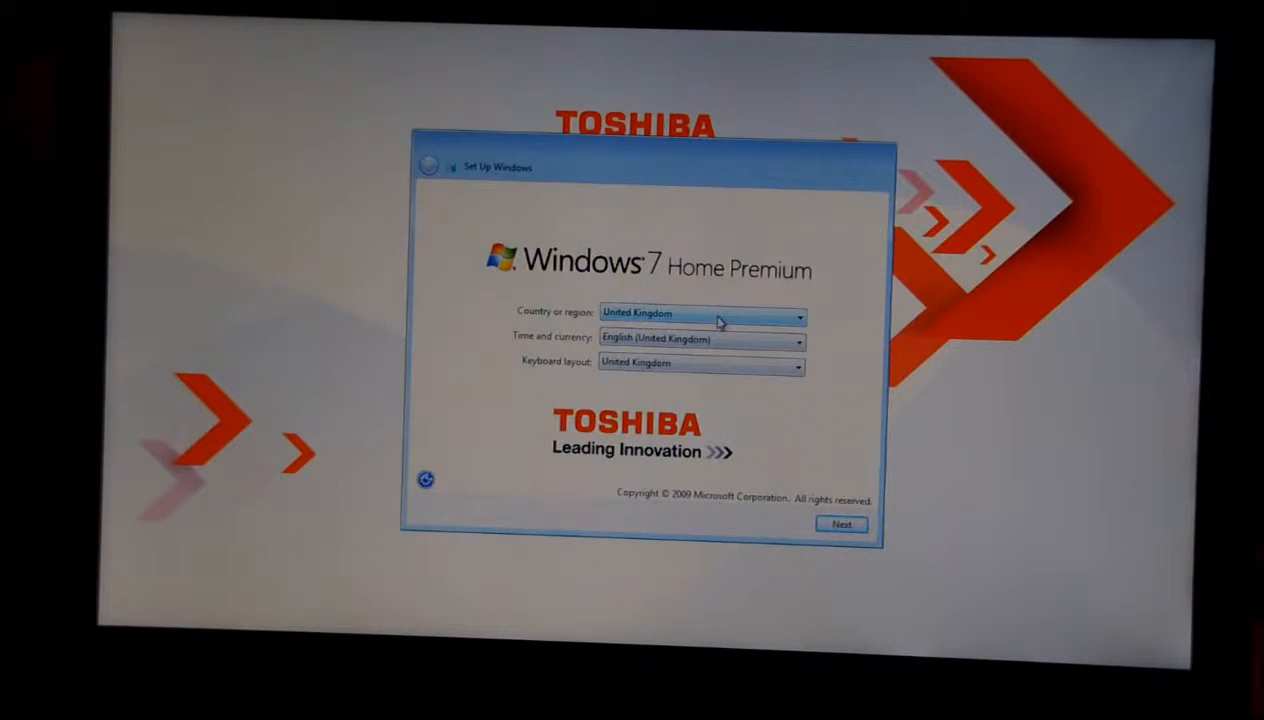
Step: Set country Netherlands, Dutch (Netherlands) formats and the United States-International keyboard layout
{"action": "left_click", "coordinate": [800, 312]}
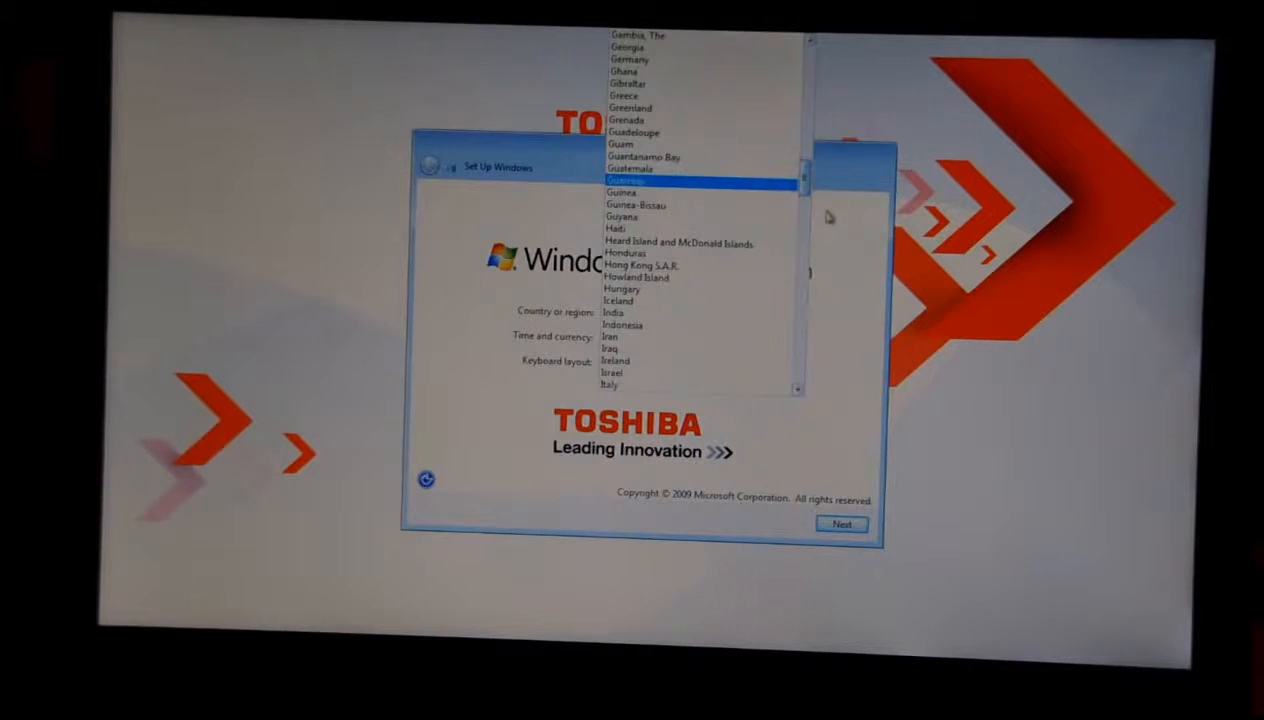
{"action": "scroll", "scroll_direction": "down", "scroll_amount": 3}
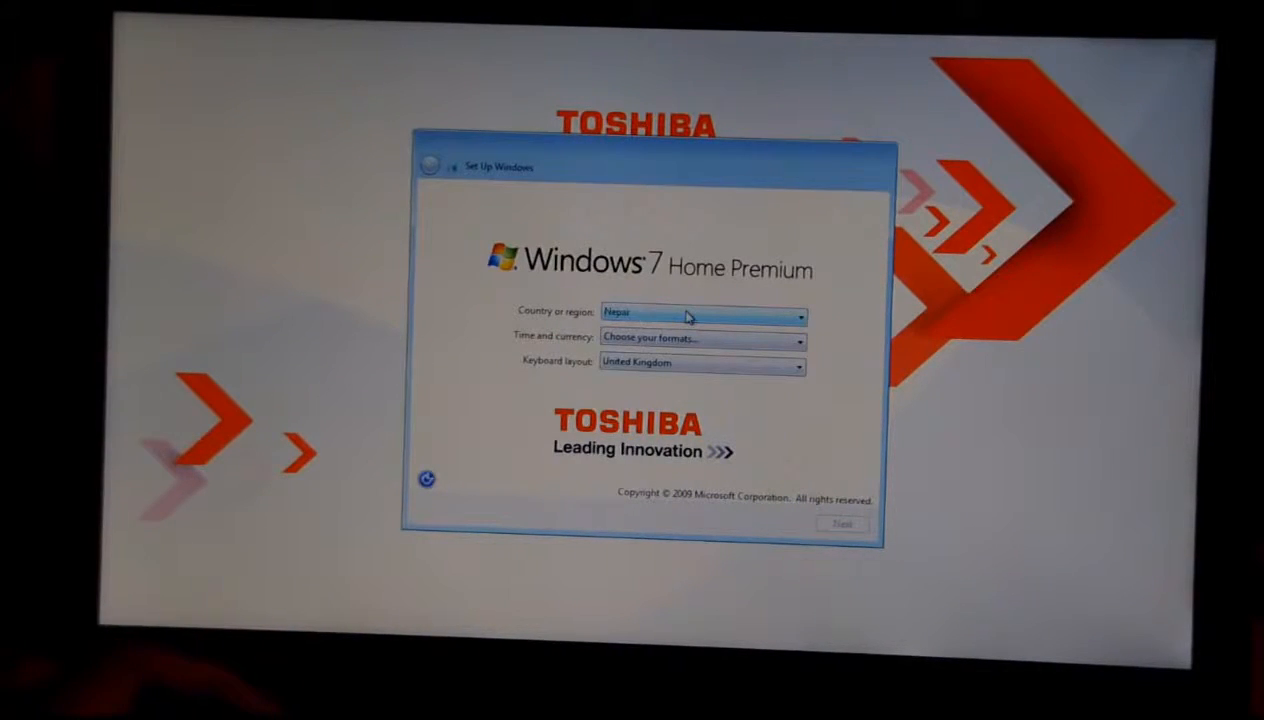
{"action": "left_click", "coordinate": [800, 364]}
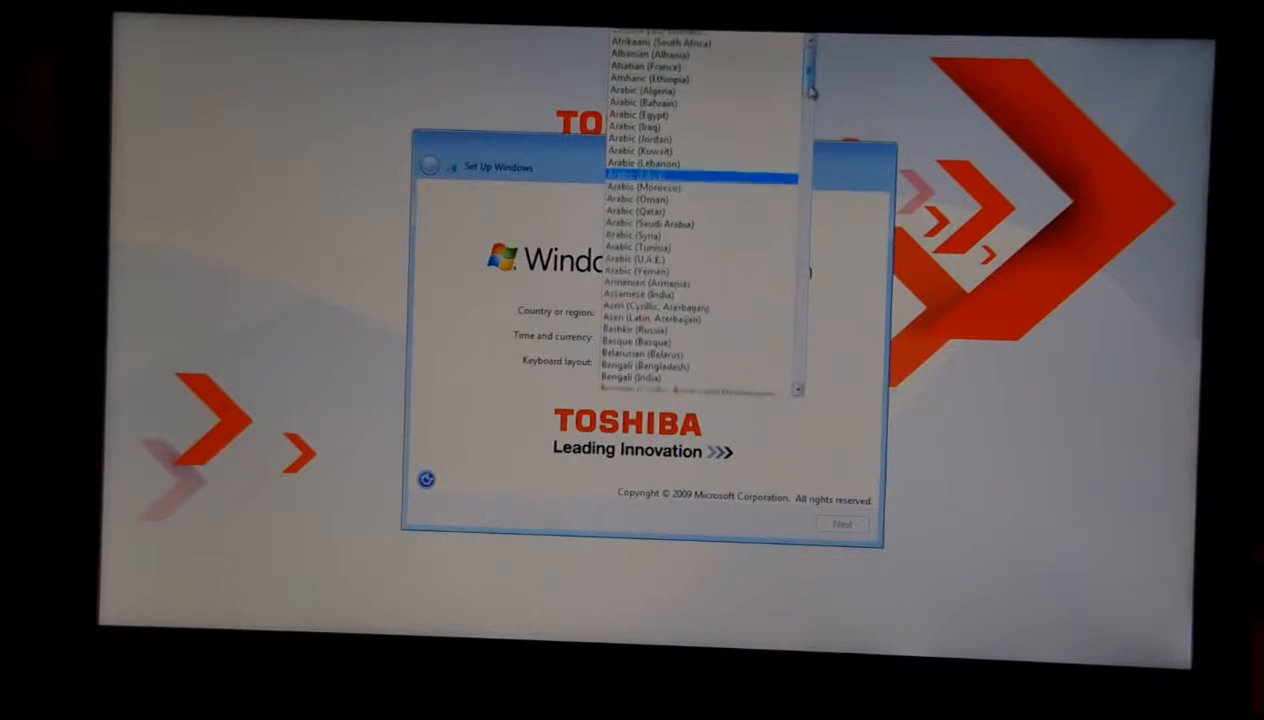
{"action": "scroll", "scroll_direction": "down", "scroll_amount": 3}
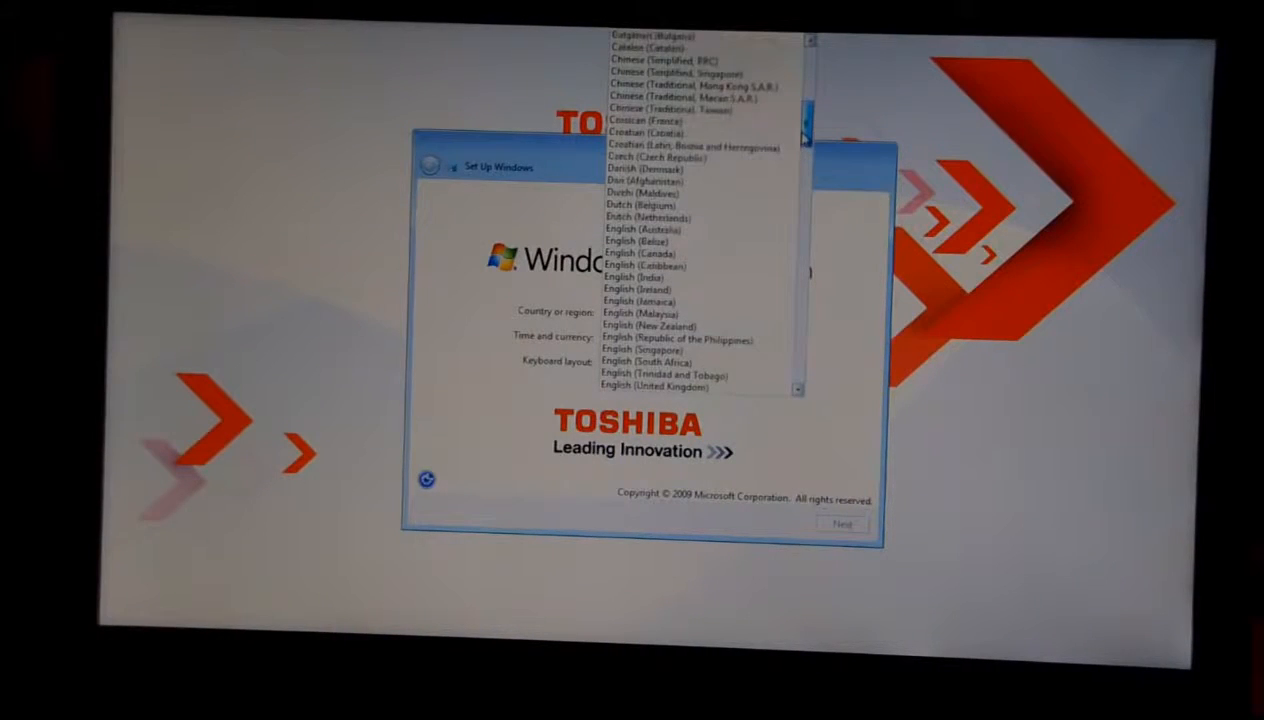
{"action": "scroll", "scroll_direction": "down", "scroll_amount": 3}
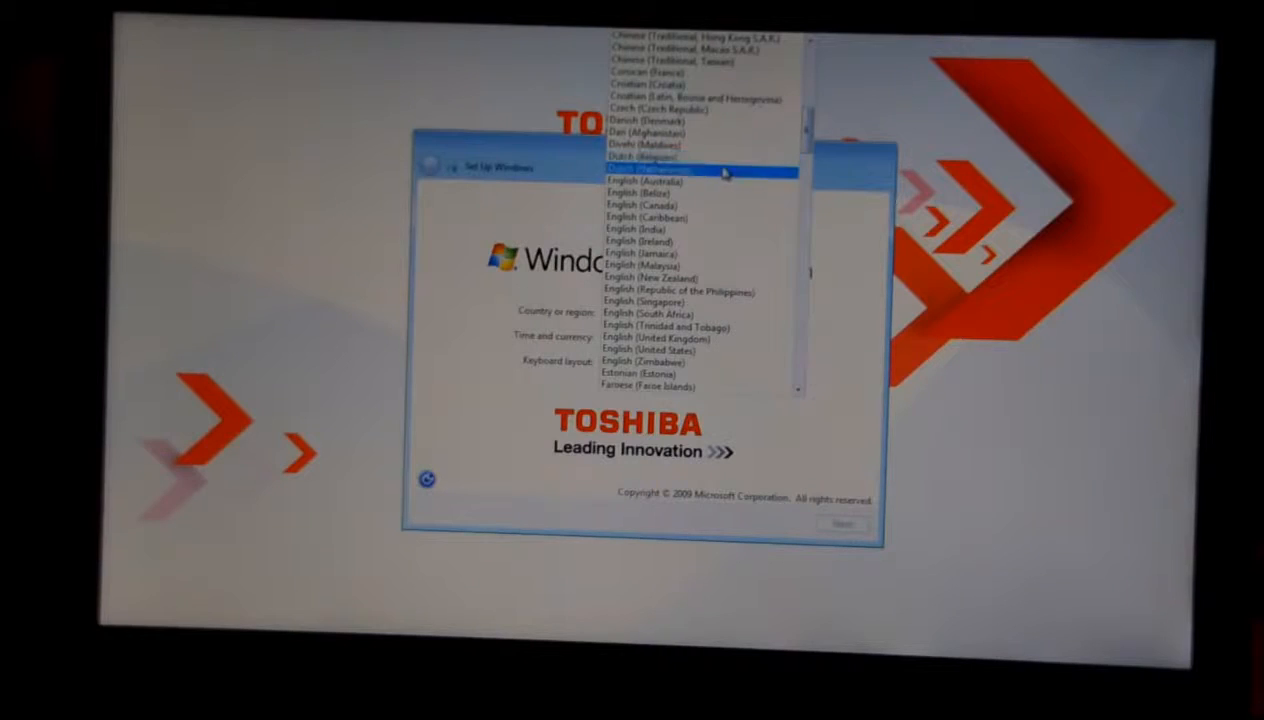
{"action": "left_click", "coordinate": [700, 170]}
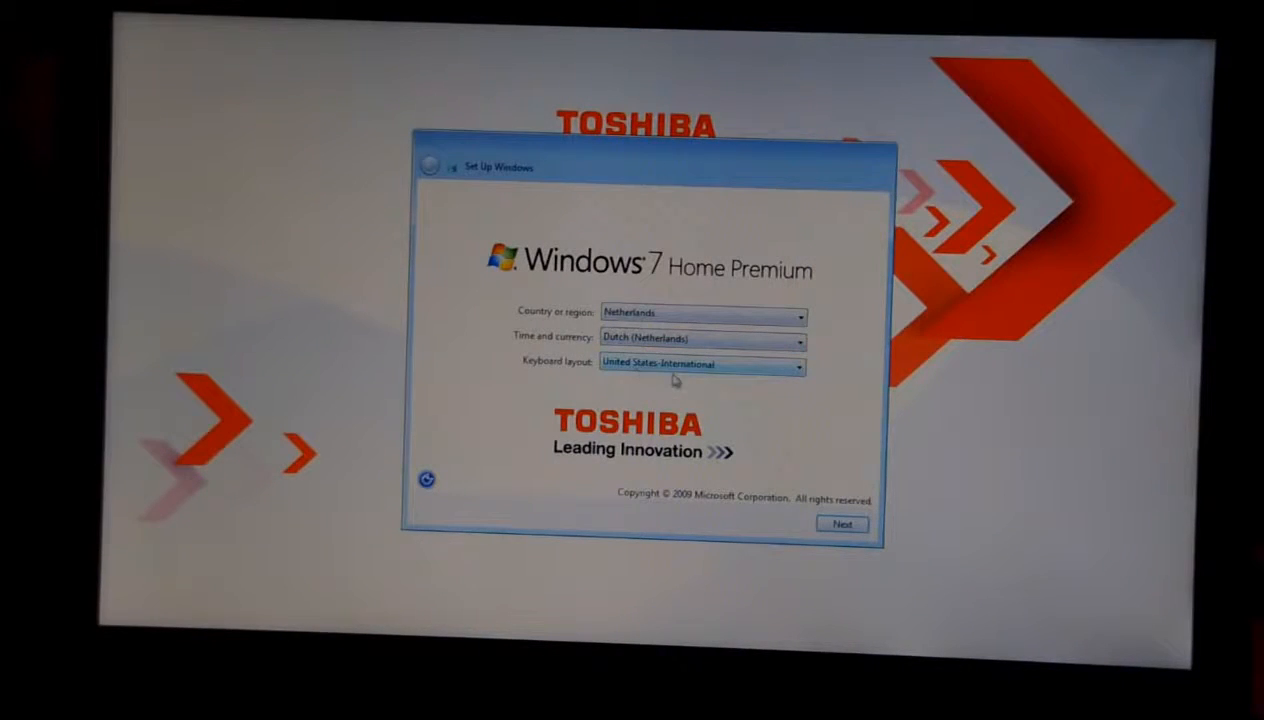
{"action": "left_click", "coordinate": [798, 362]}
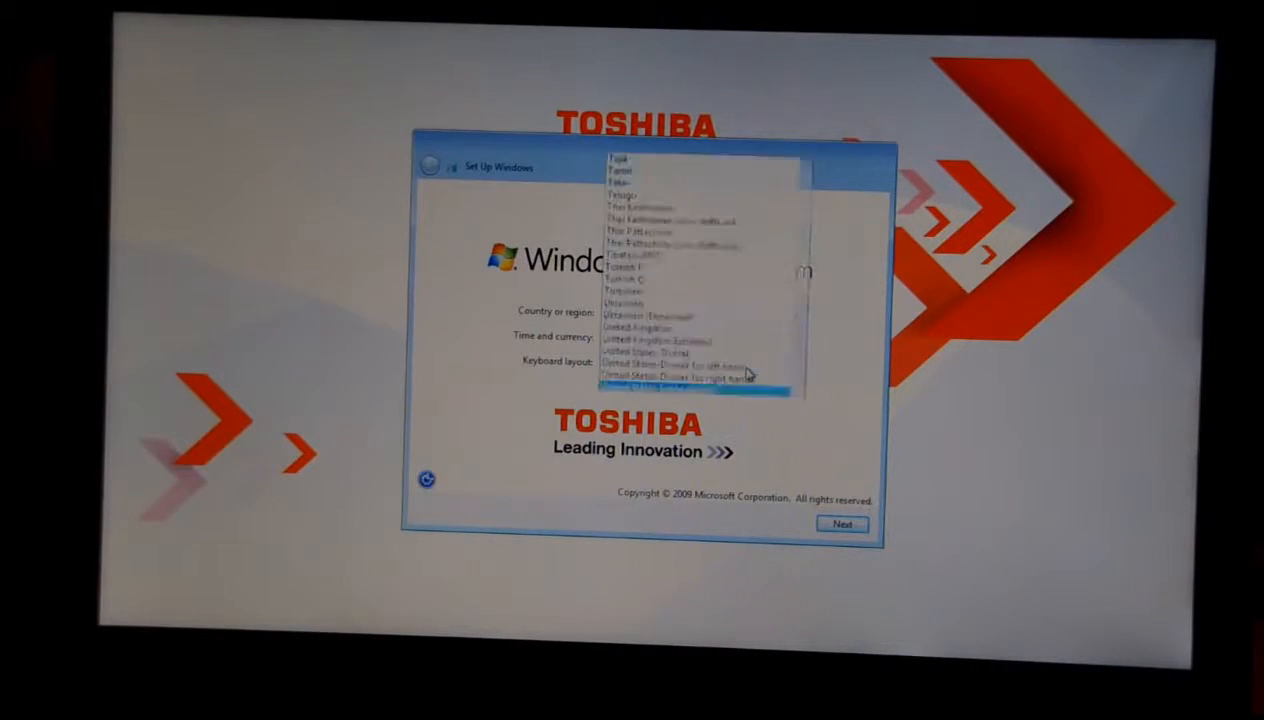
{"action": "scroll", "scroll_direction": "down", "scroll_amount": 3}
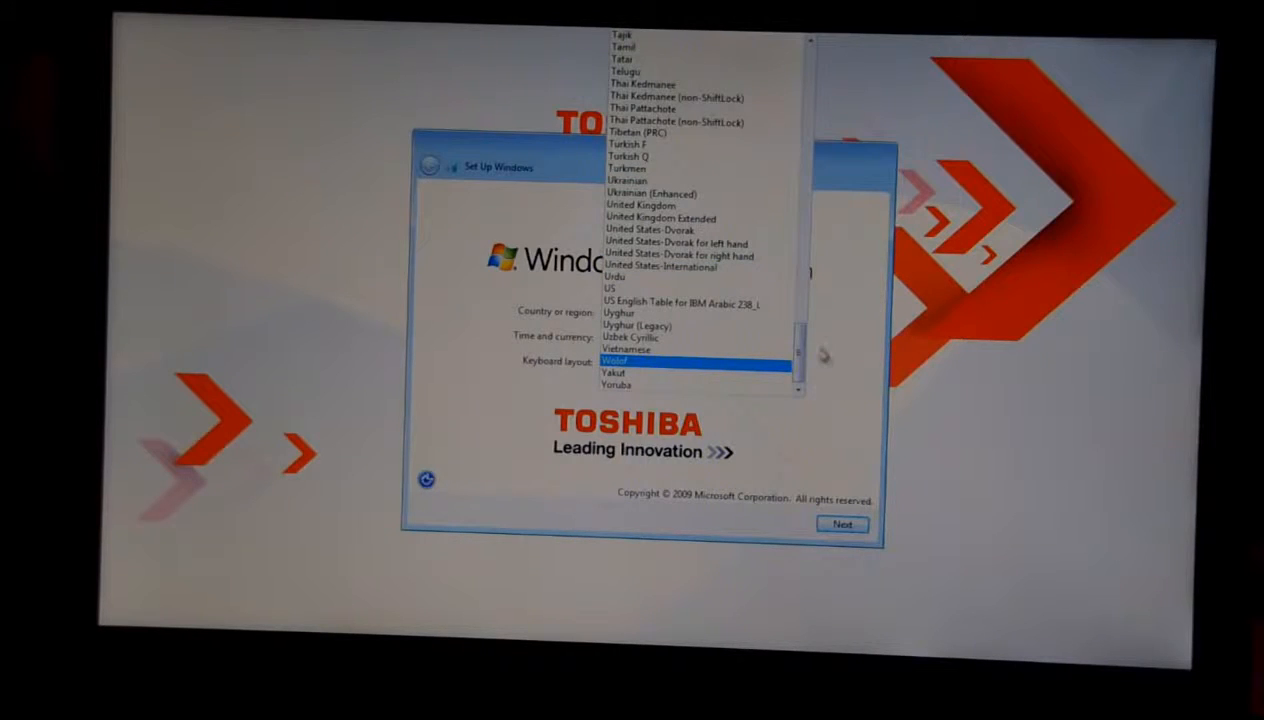
{"action": "left_click", "coordinate": [680, 360]}
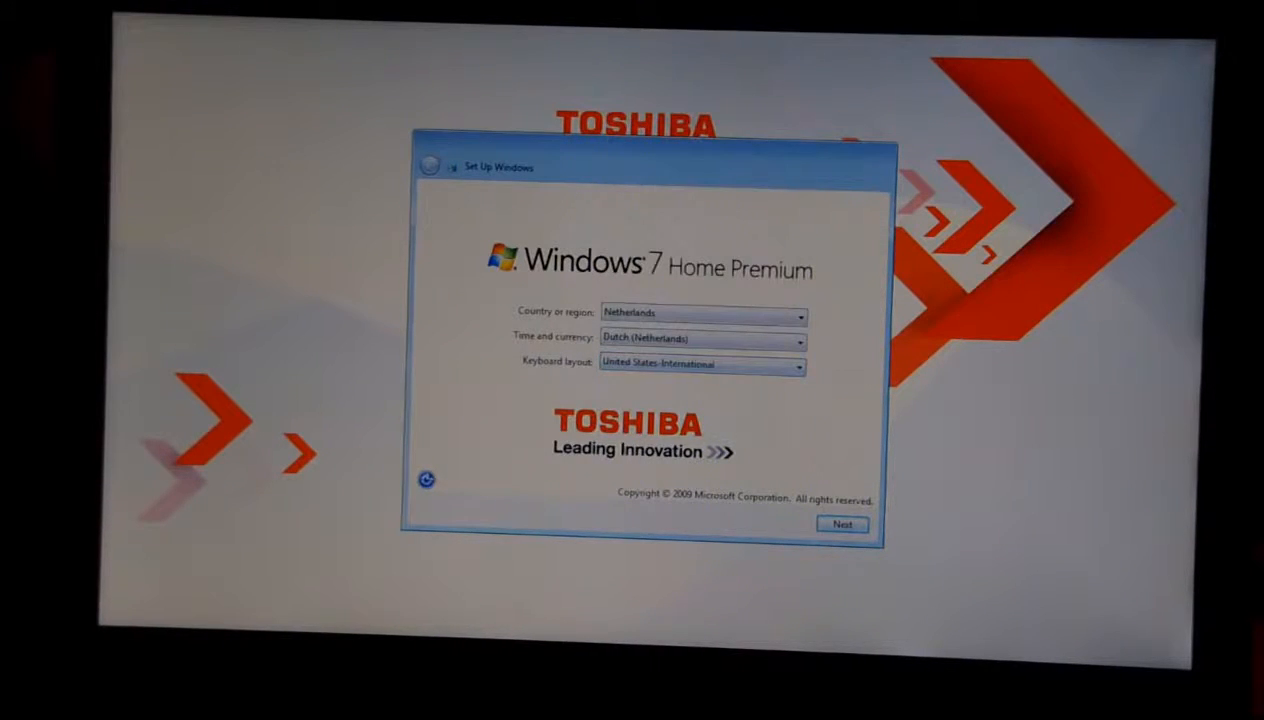
{"action": "left_click", "coordinate": [800, 364]}
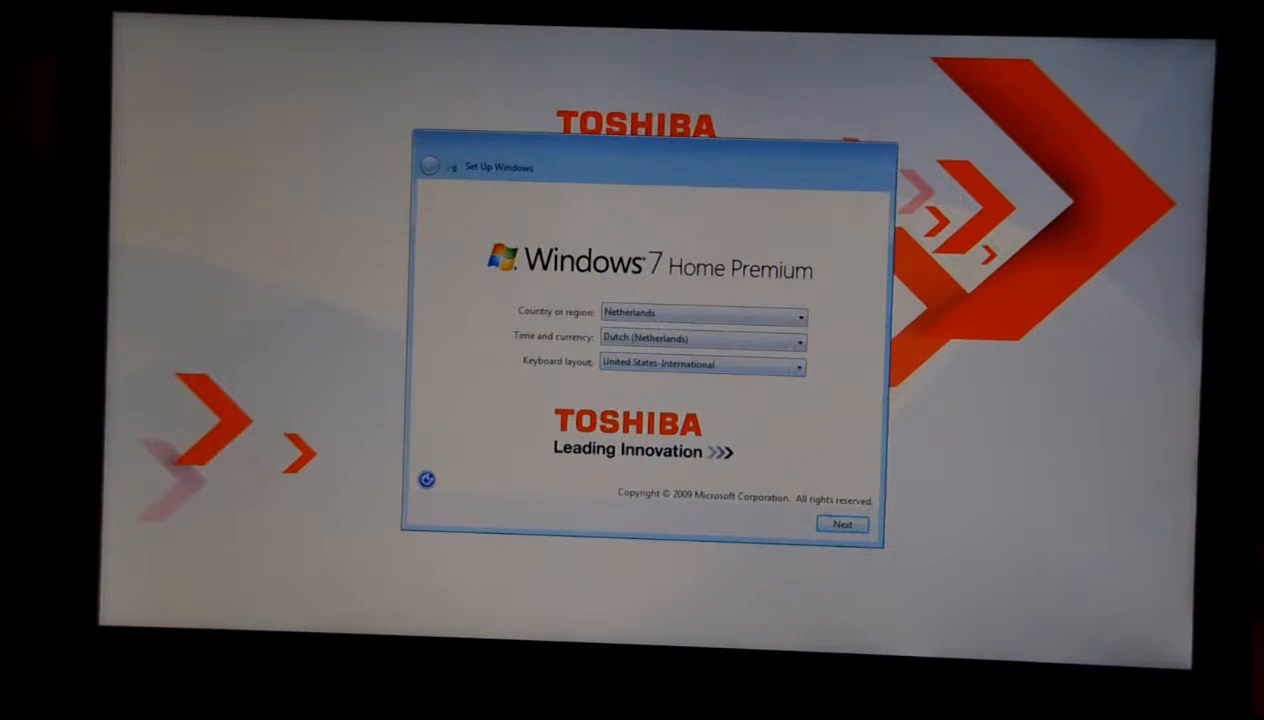
Step: Enter user name Saeid and computer name AM, continuing to the account password step
{"action": "left_click", "coordinate": [842, 524]}
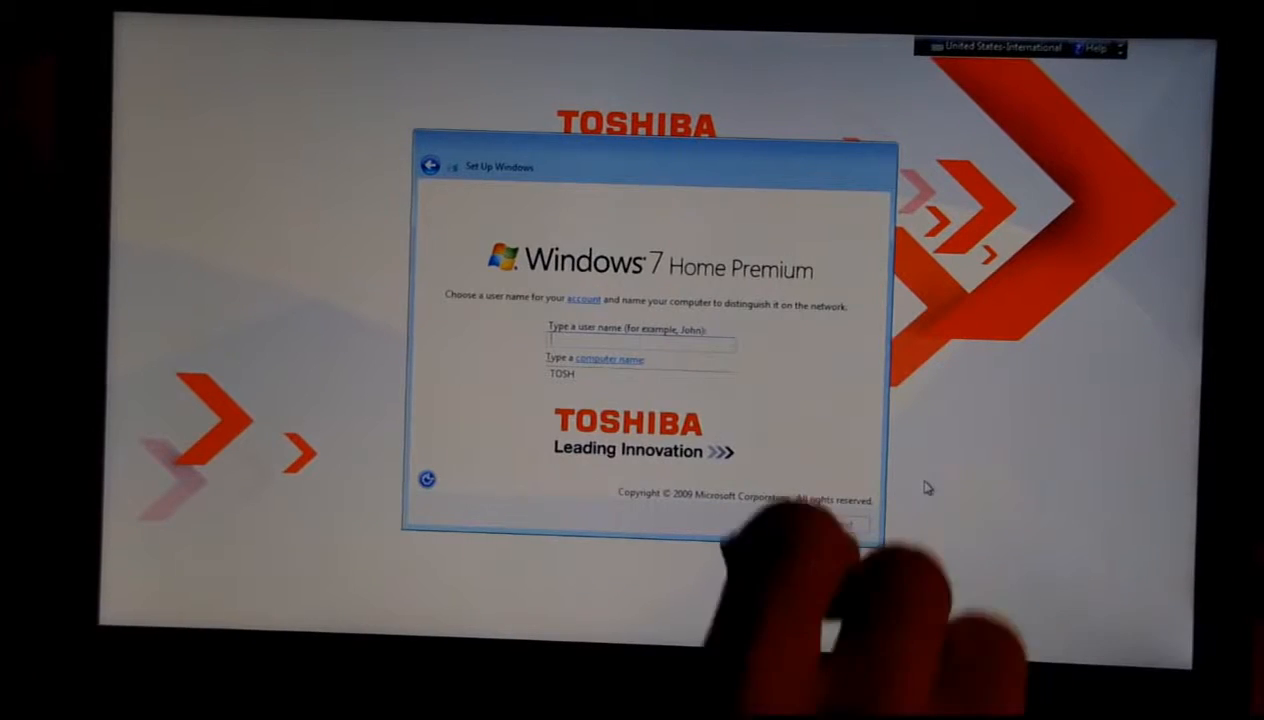
{"action": "type", "text": "l"}
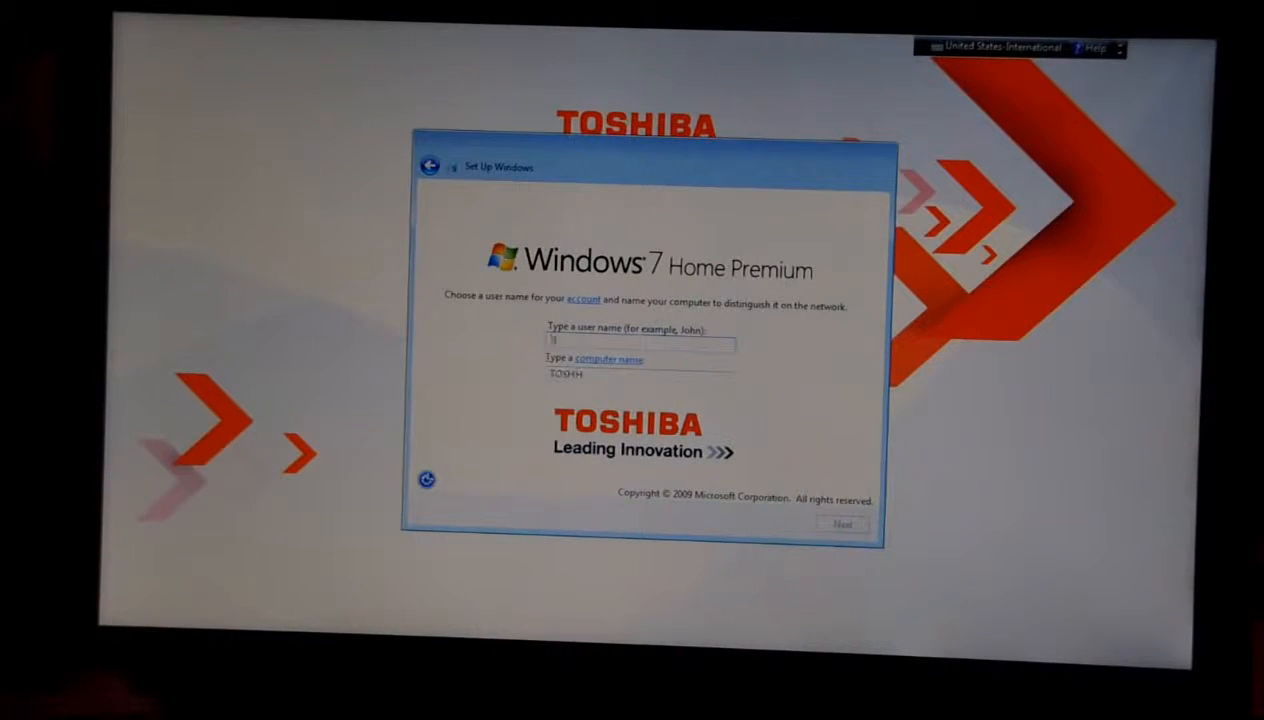
{"action": "type", "text": "Saeid"}
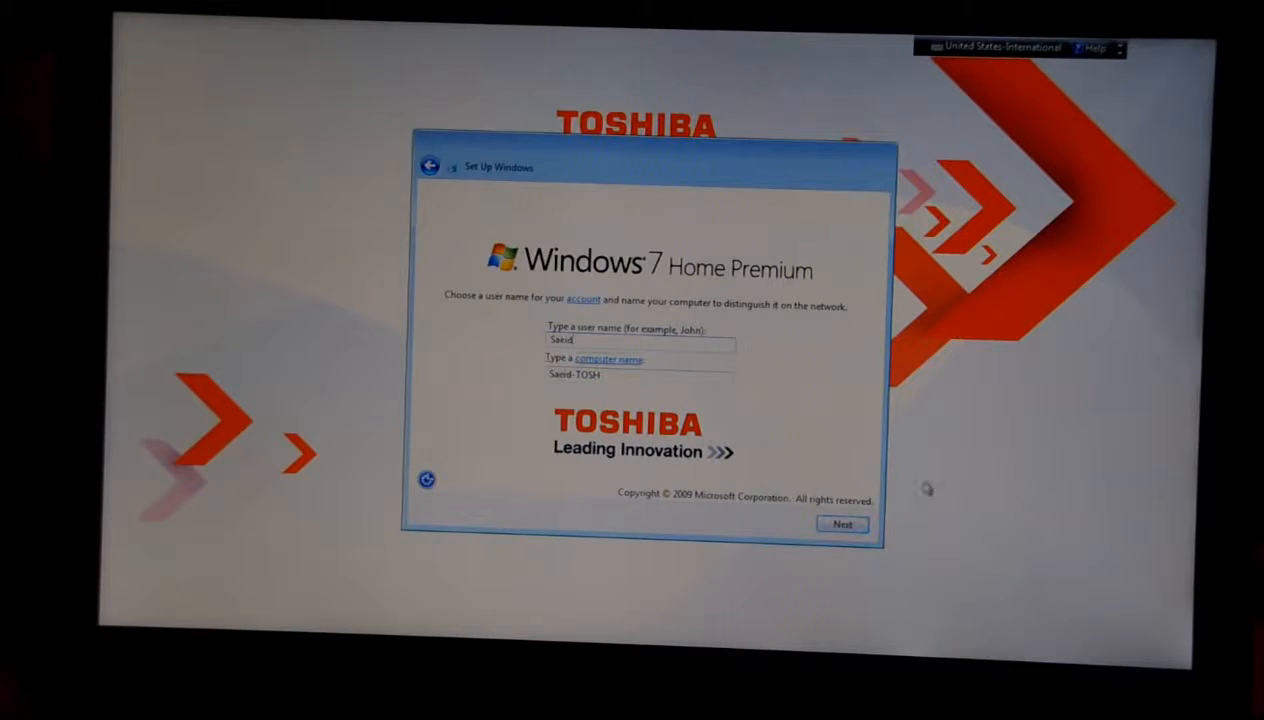
{"action": "triple_click", "coordinate": [640, 374]}
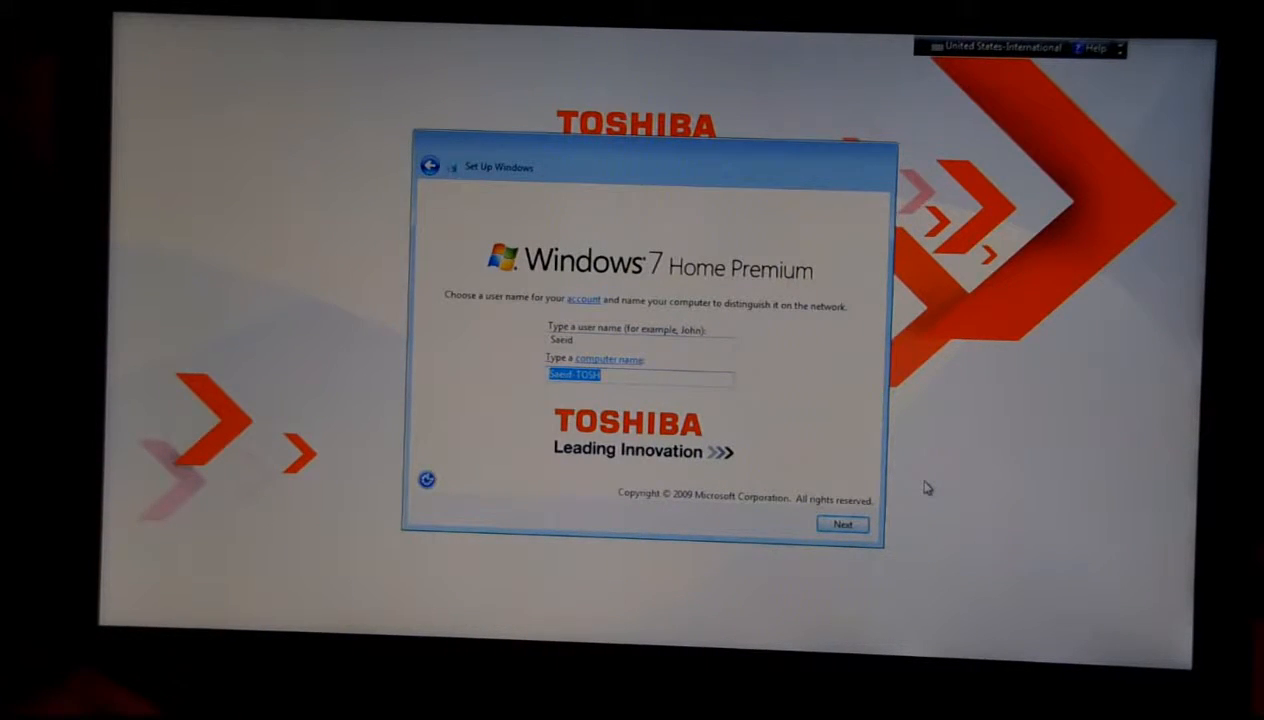
{"action": "type", "text": "AMIGA"}
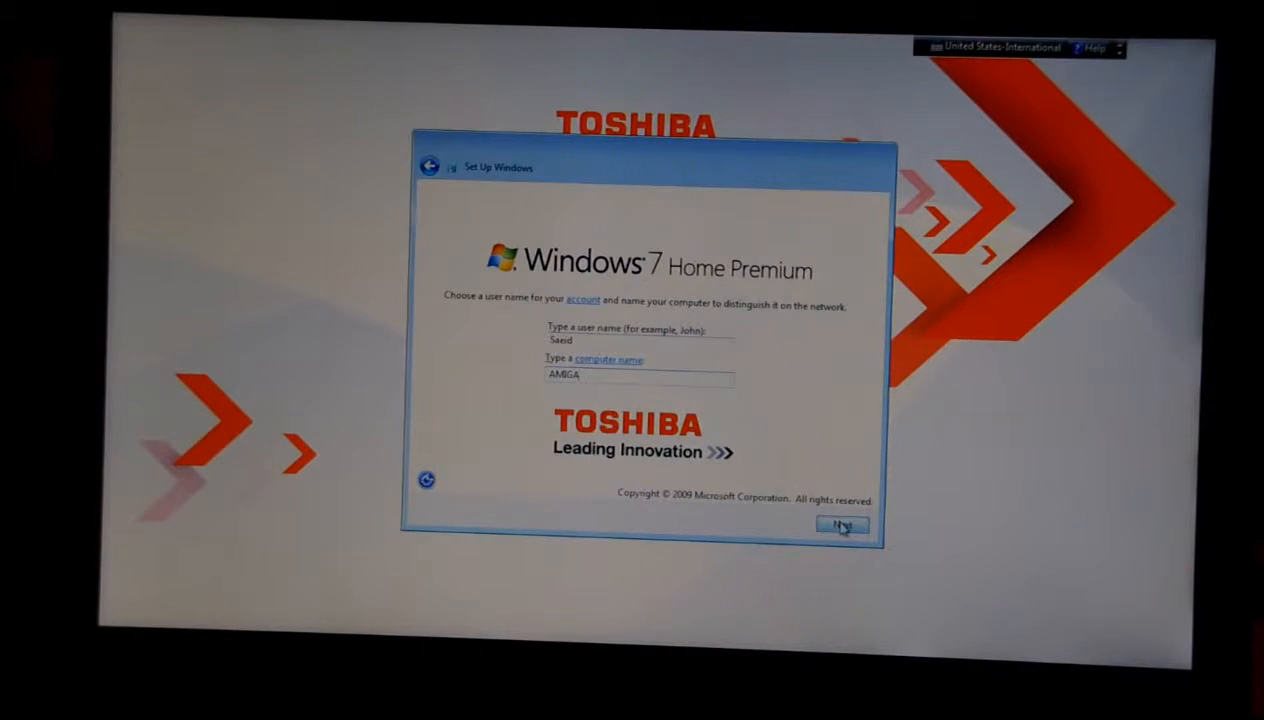
{"action": "left_click", "coordinate": [840, 524]}
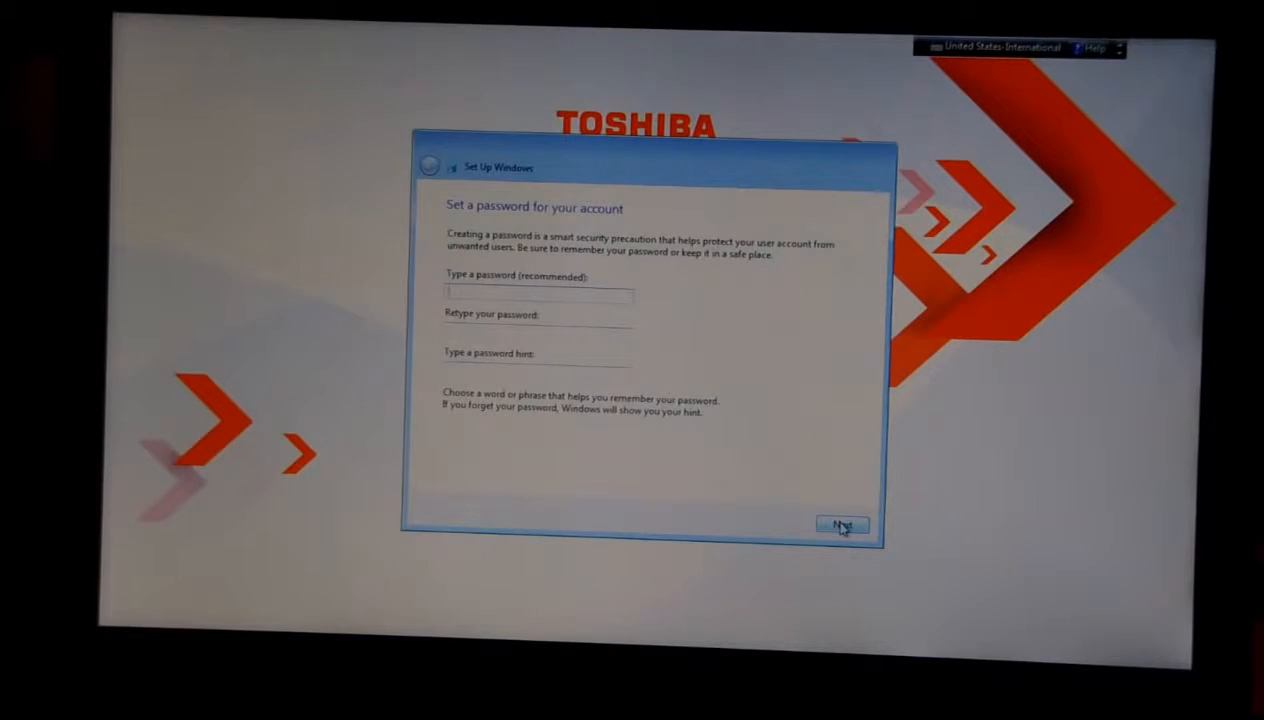
Step: Continue without a password, accept the license terms and postpone the automatic updates decision
{"action": "left_click", "coordinate": [840, 524]}
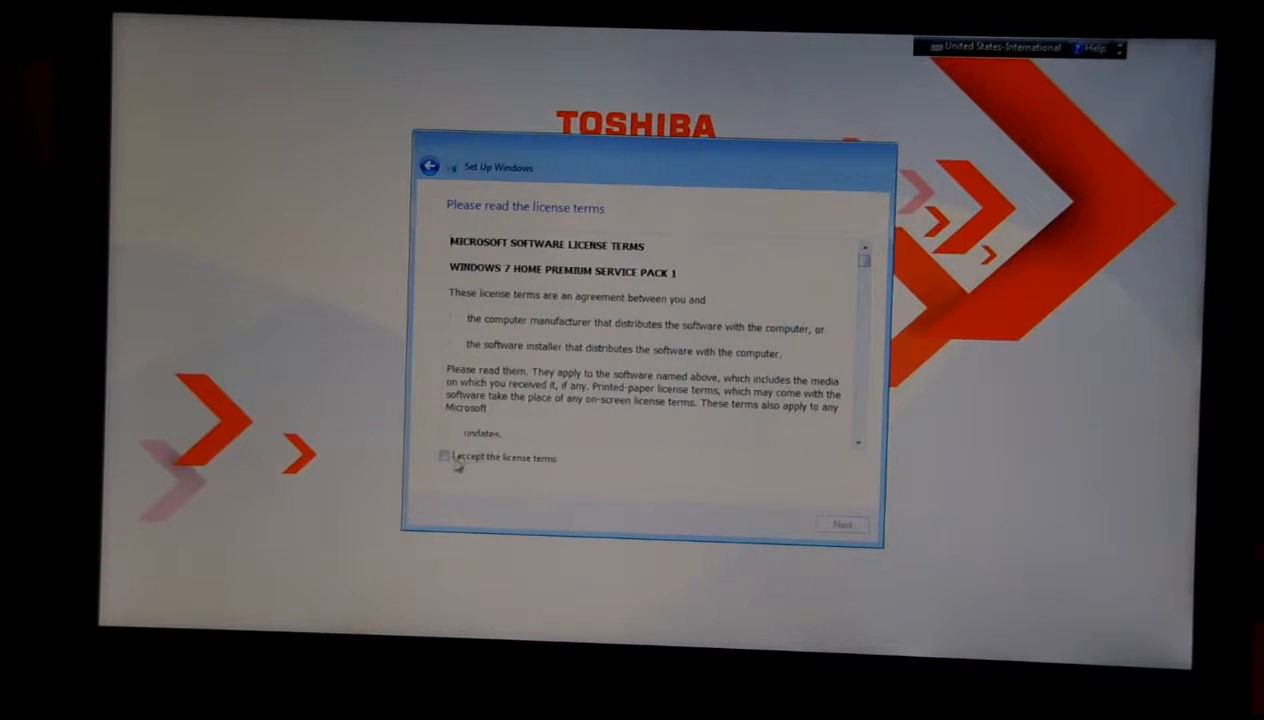
{"action": "left_click", "coordinate": [444, 456]}
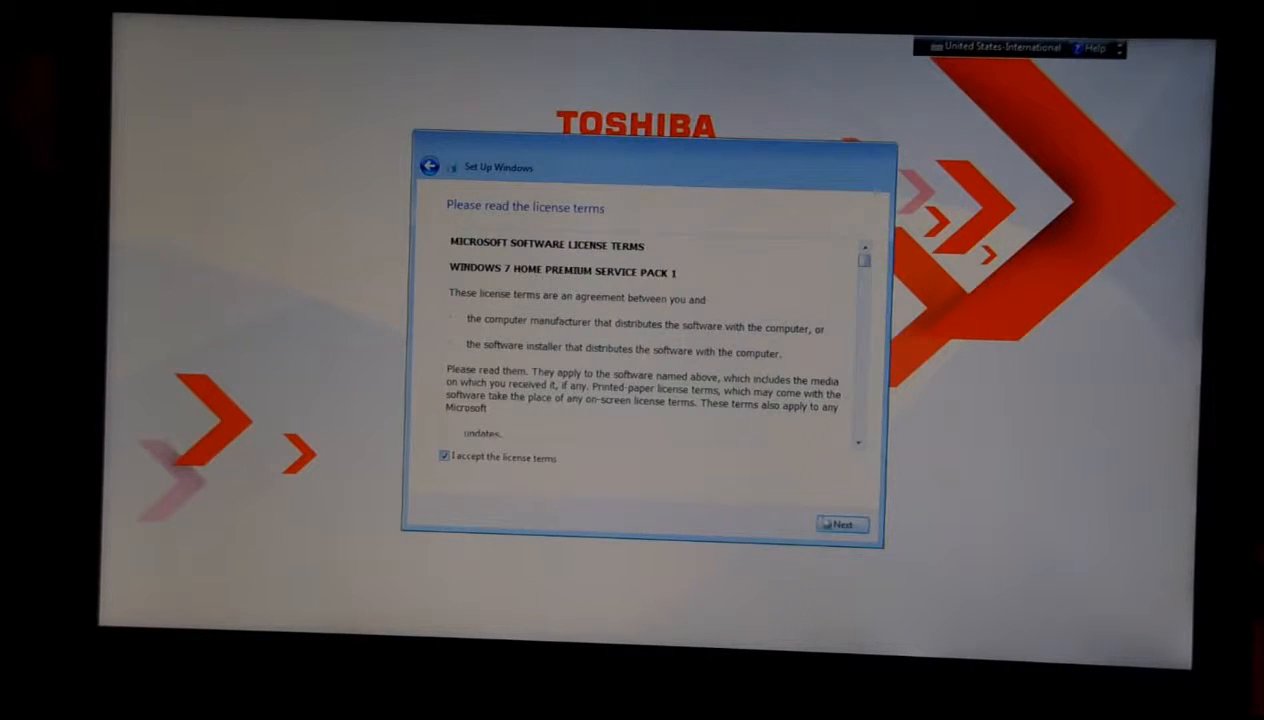
{"action": "left_click", "coordinate": [840, 524]}
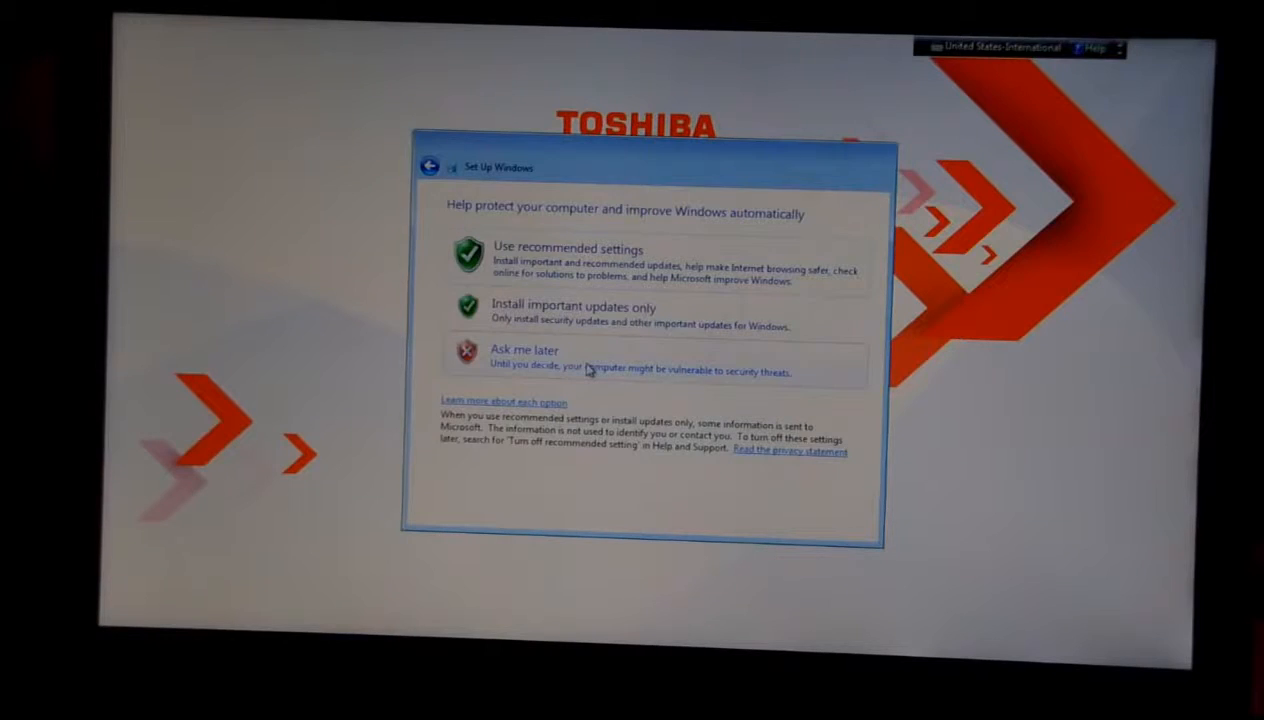
{"action": "left_click", "coordinate": [568, 256]}
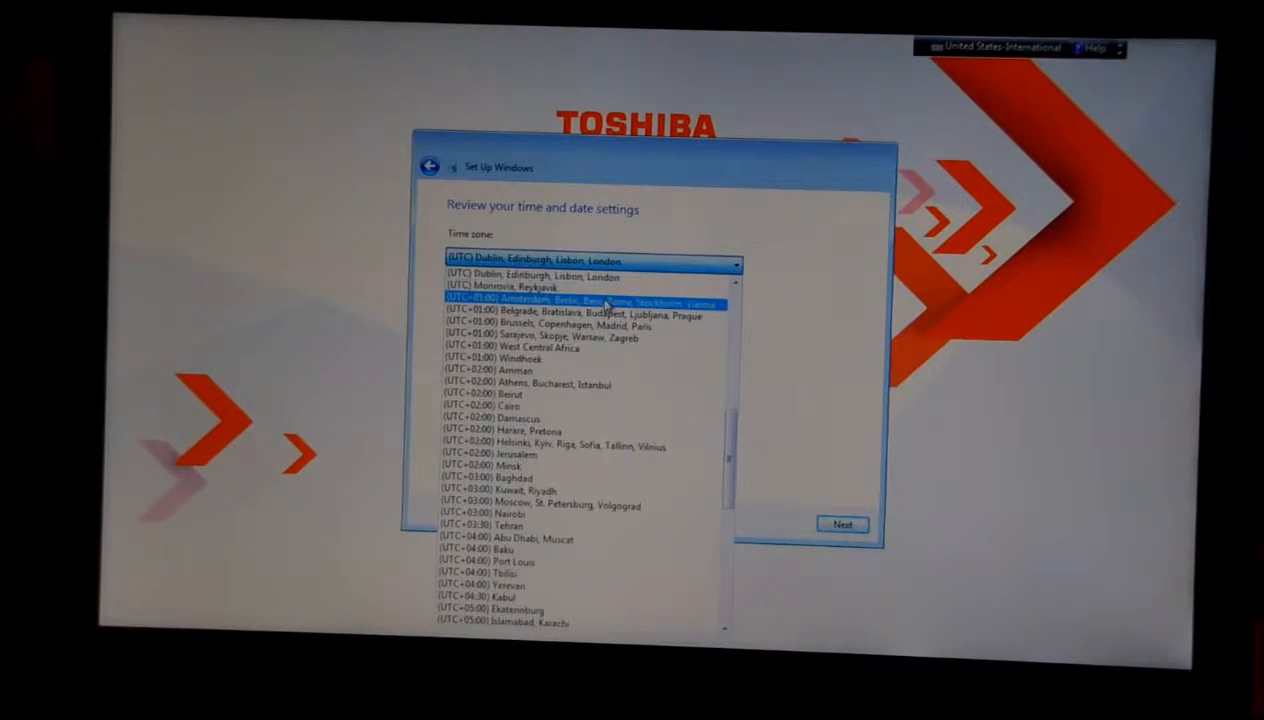
Step: Set the time zone to UTC+1 Amsterdam/Berlin and select the first wireless network in the list
{"action": "left_click", "coordinate": [592, 302]}
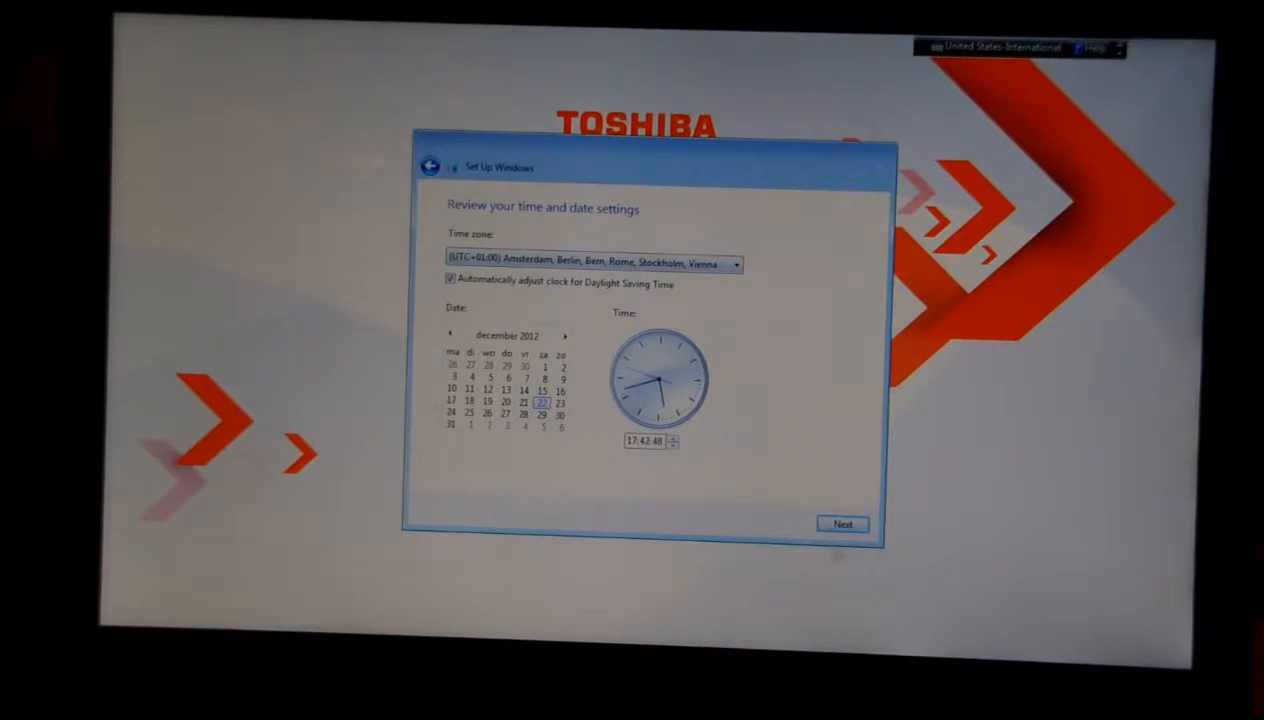
{"action": "left_click", "coordinate": [842, 524]}
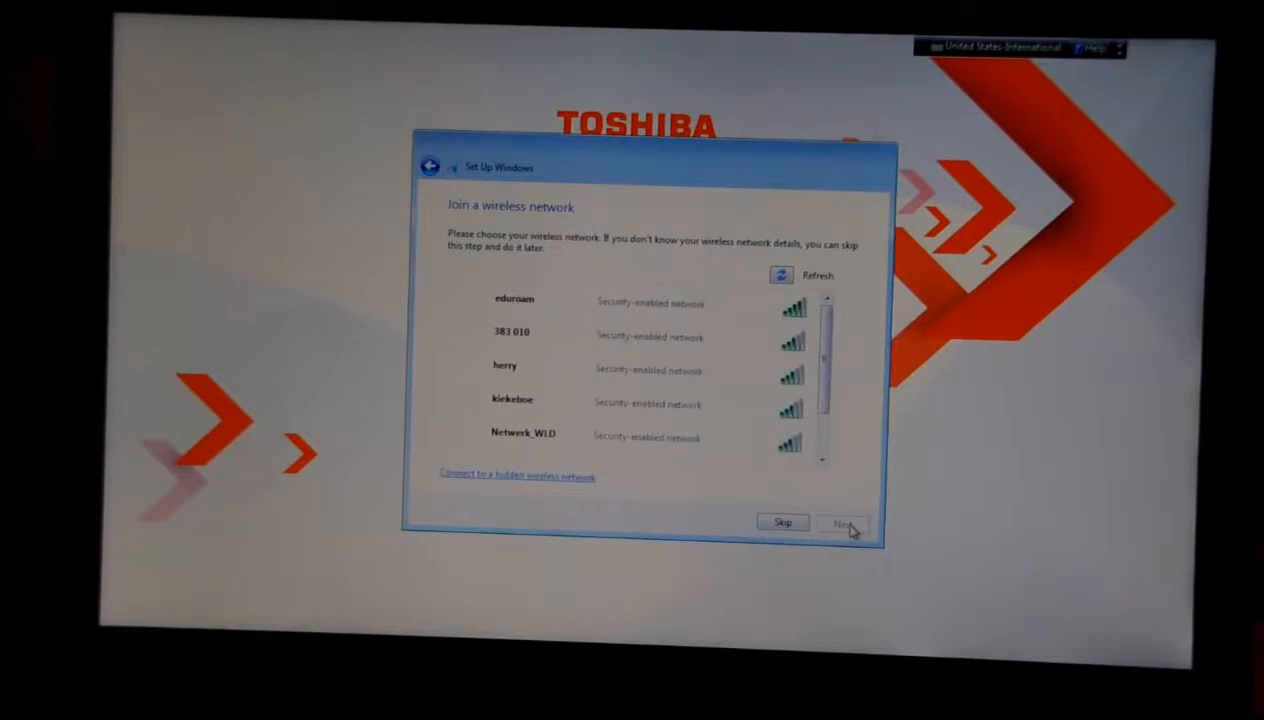
{"action": "left_click", "coordinate": [516, 300]}
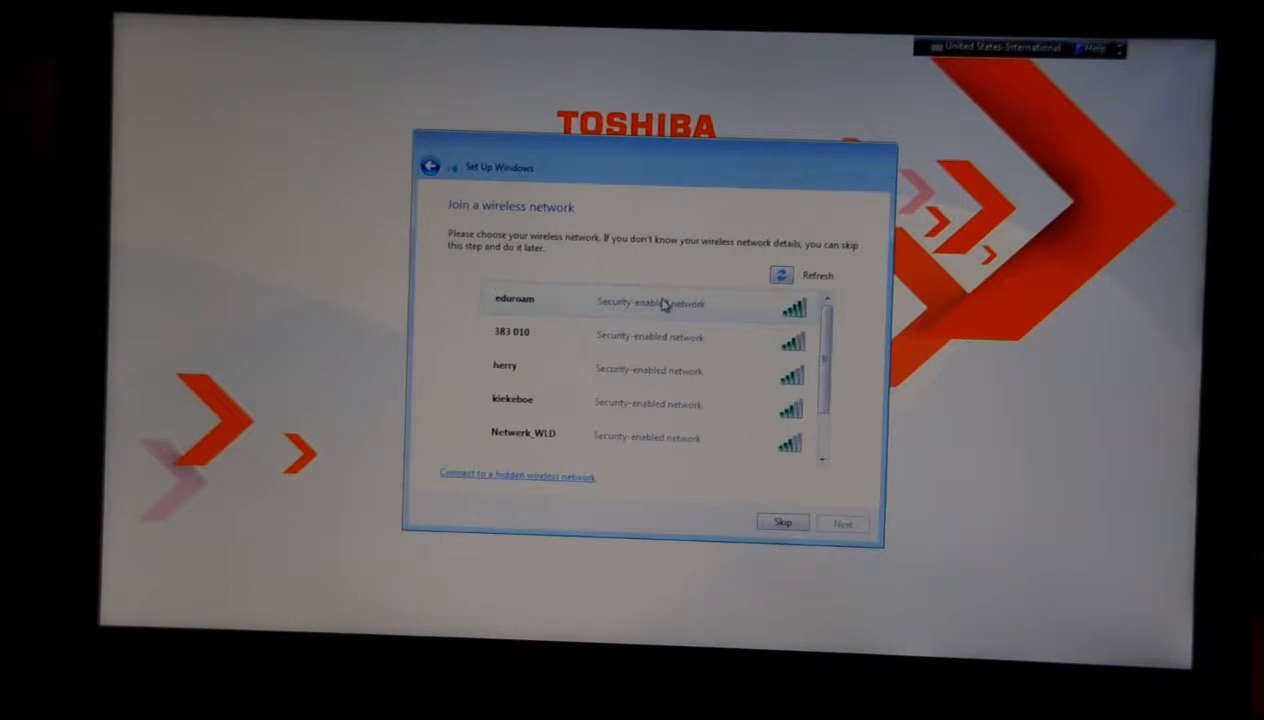
{"action": "left_click", "coordinate": [514, 300]}
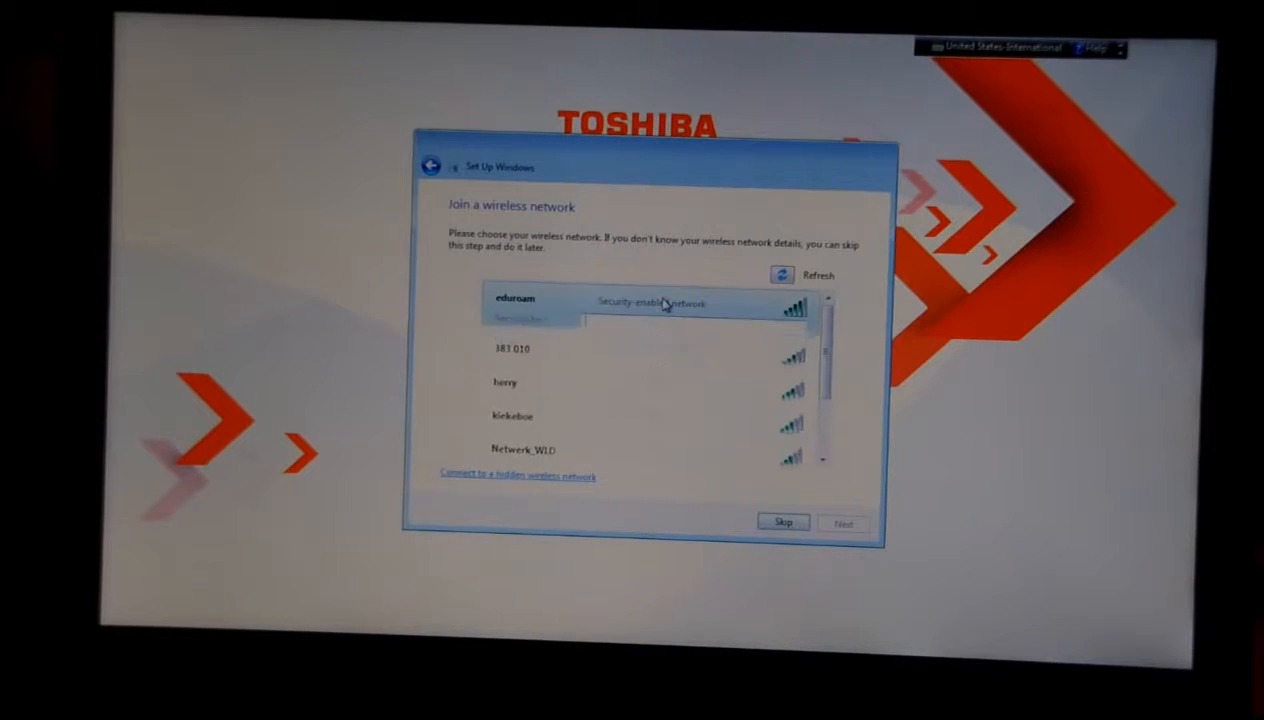
{"action": "left_click", "coordinate": [516, 298]}
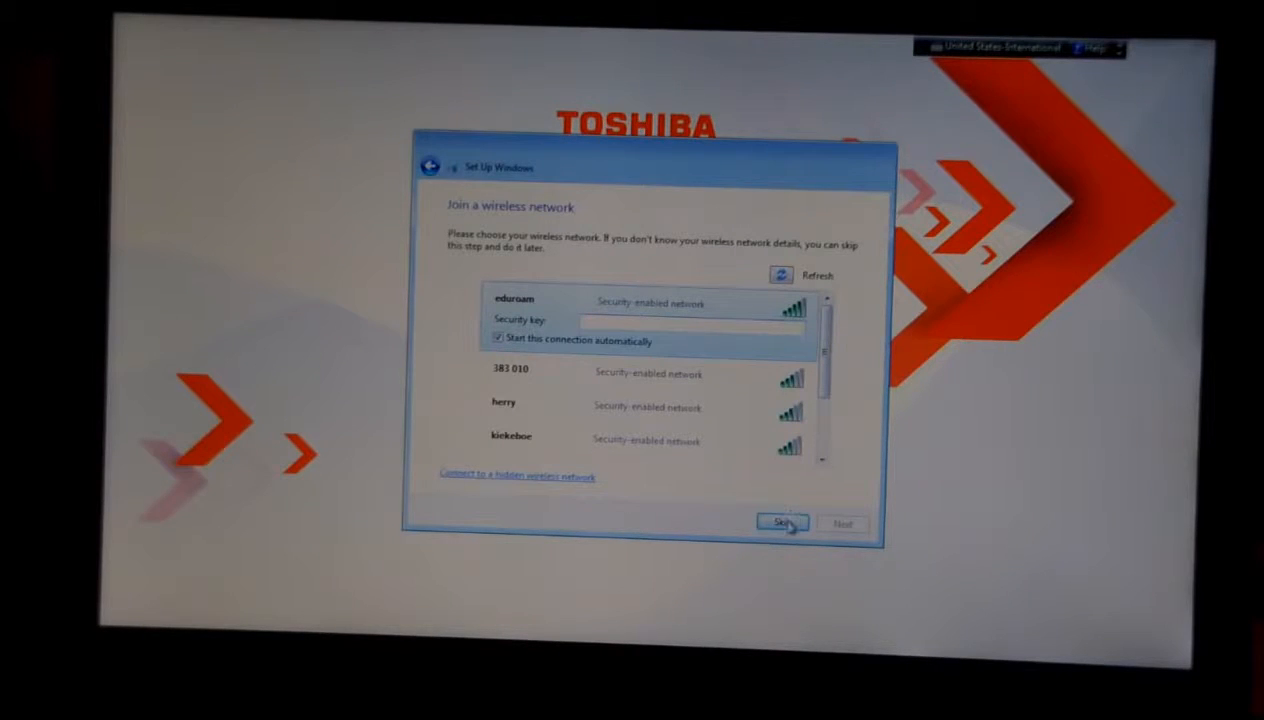
Step: Skip joining a wireless network and move past the Toshiba warranty registration notice to the desktop
{"action": "left_click", "coordinate": [782, 522]}
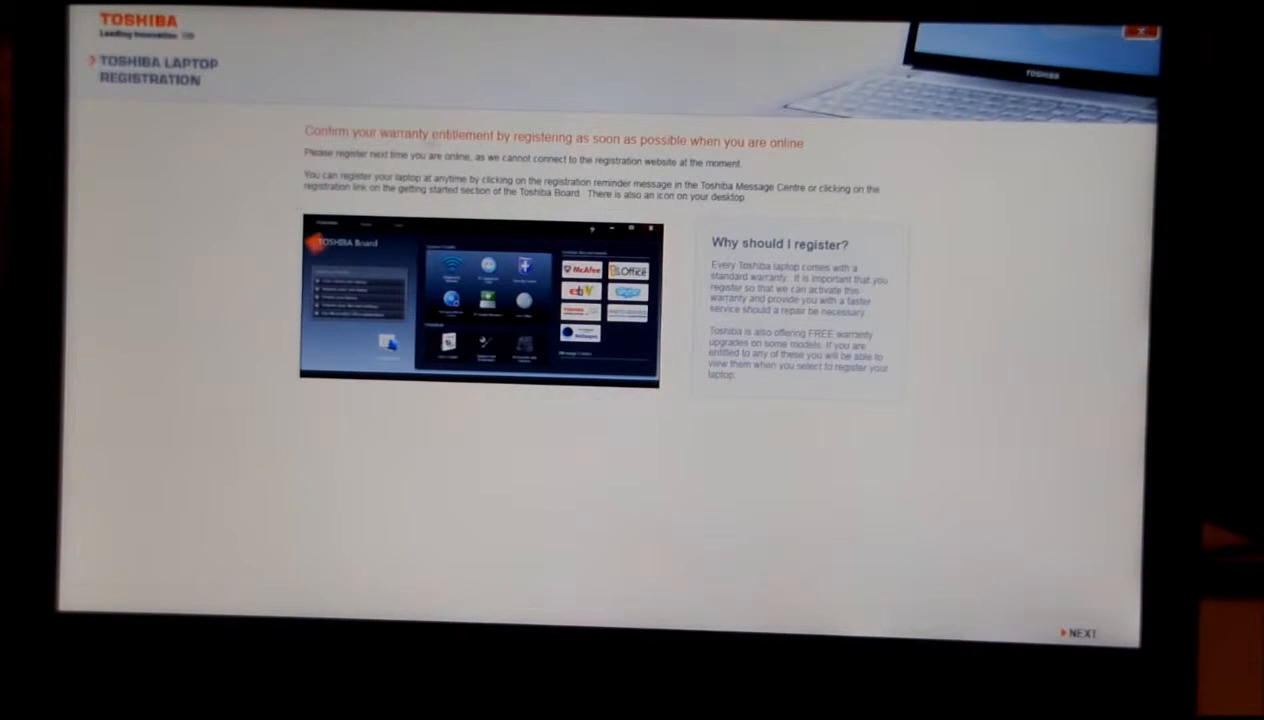
{"action": "mouse_move", "coordinate": [476, 244]}
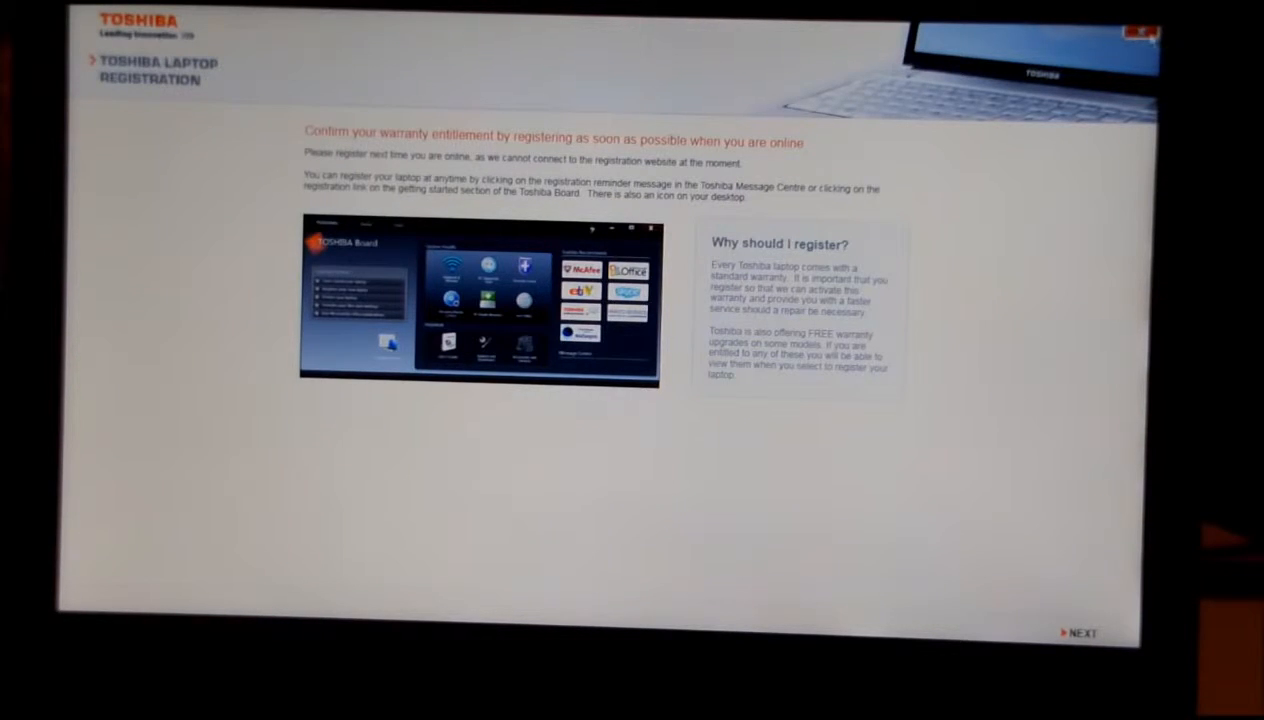
{"action": "left_click", "coordinate": [1082, 632]}
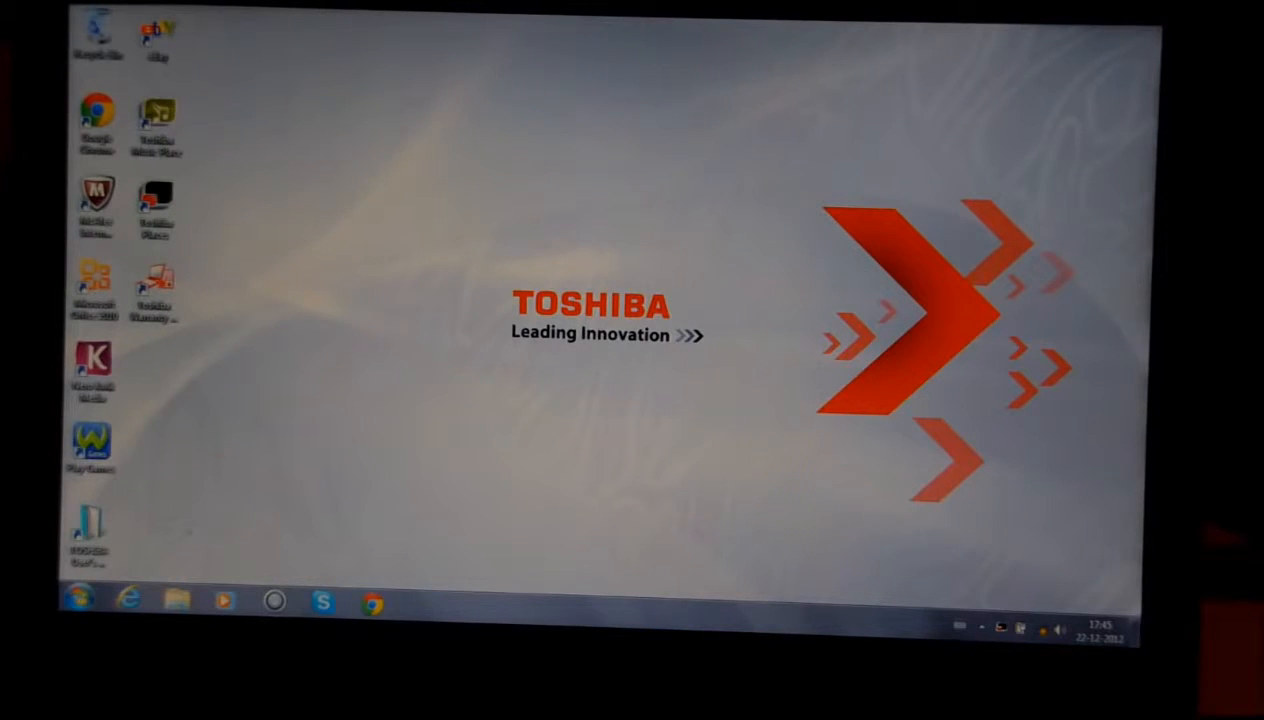
Step: Show the Computer window from the Start menu, listing the C: and D: partitions and the DVD drive
{"action": "left_click", "coordinate": [80, 600]}
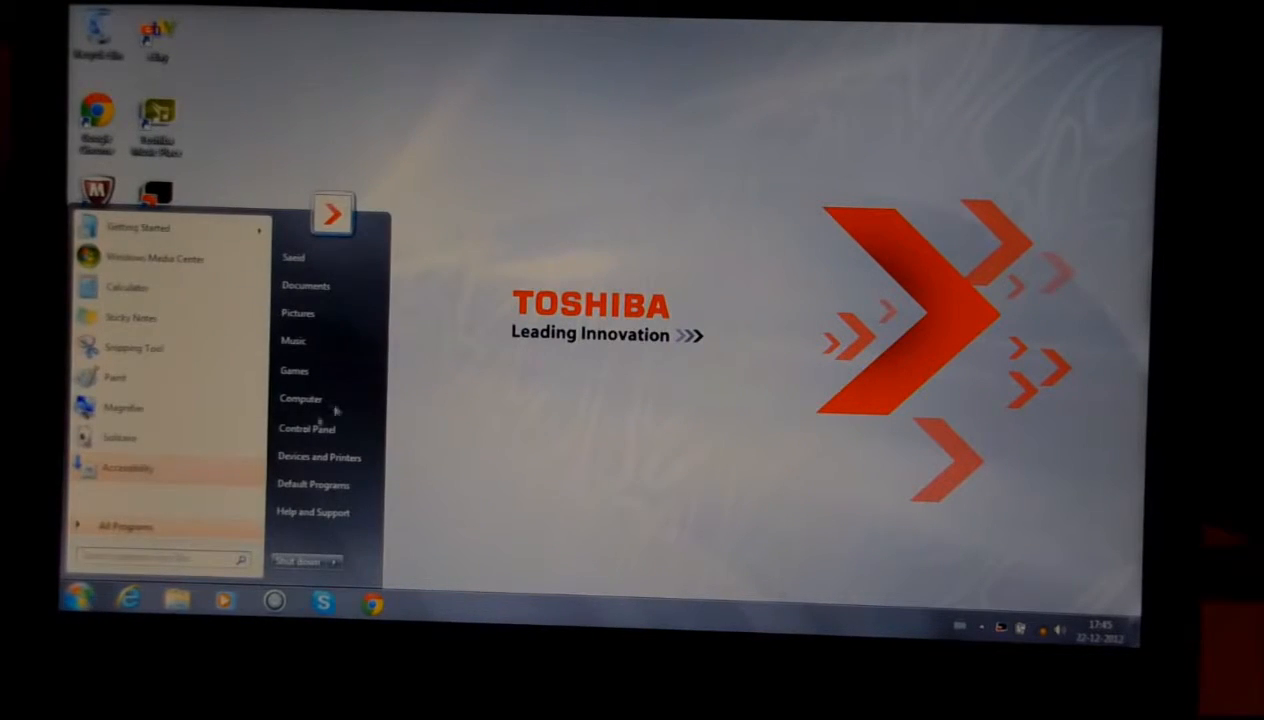
{"action": "left_click", "coordinate": [300, 398]}
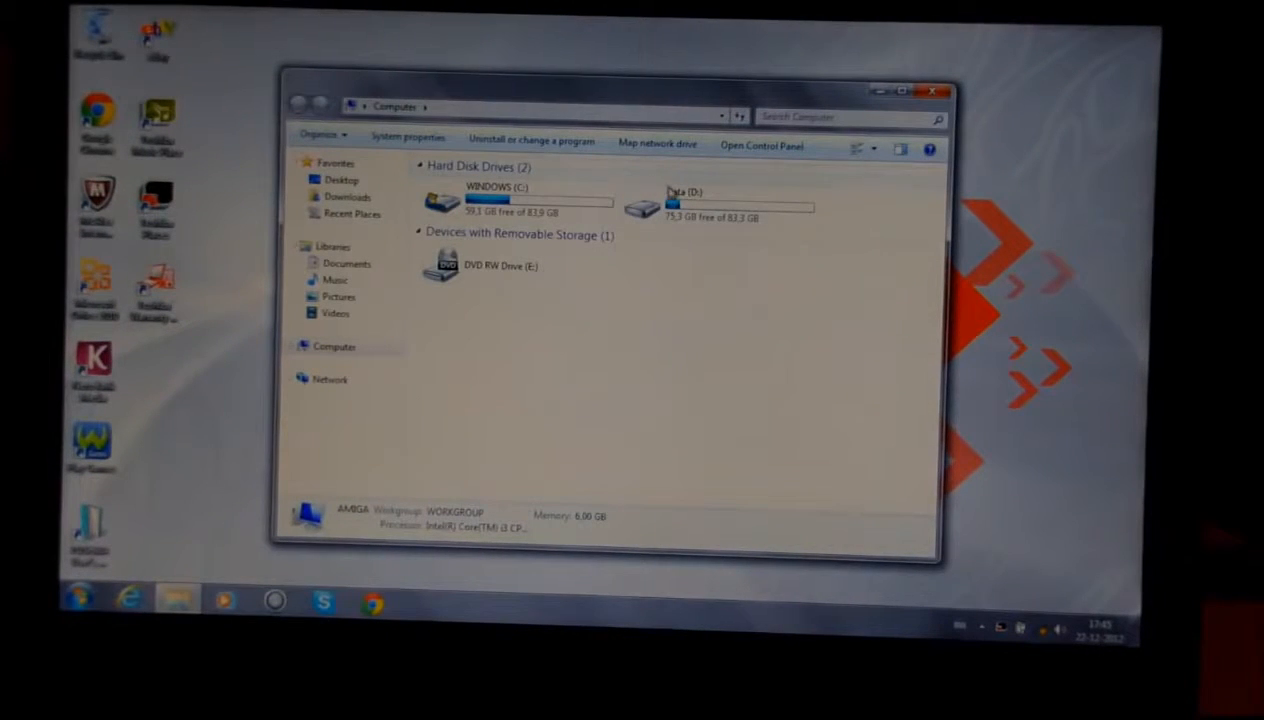
{"action": "mouse_move", "coordinate": [684, 204]}
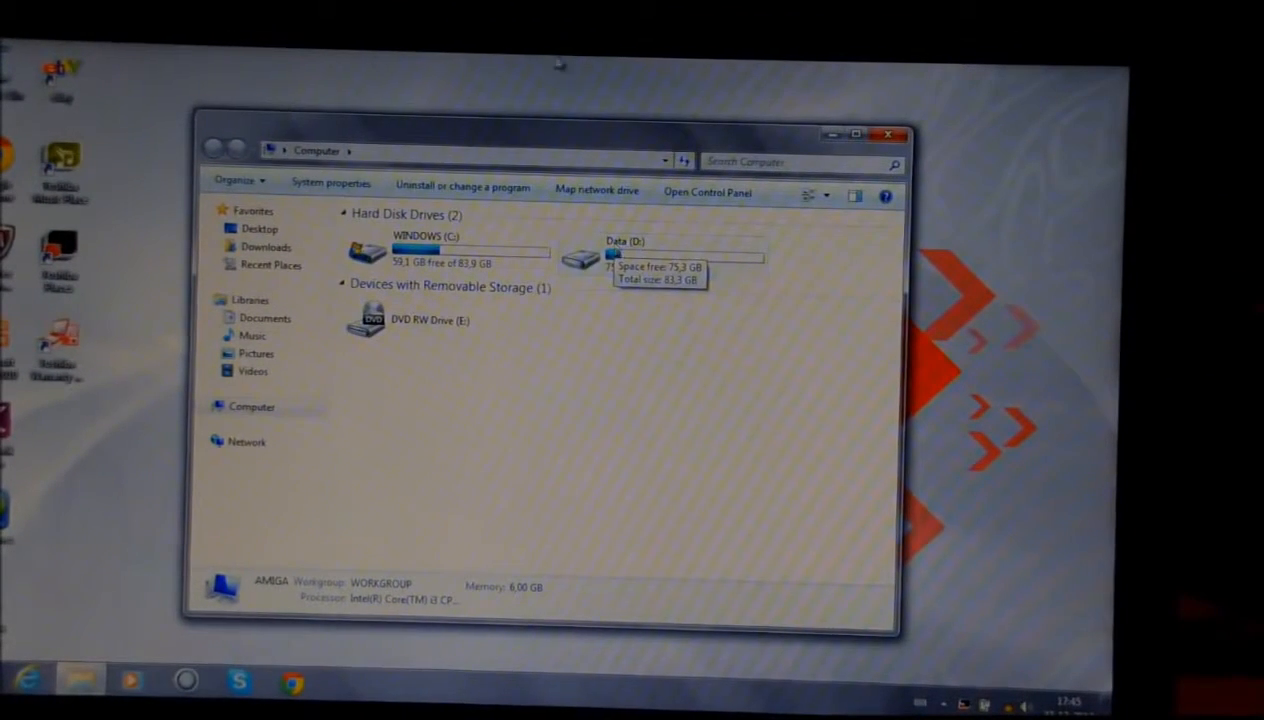
{"action": "left_click", "coordinate": [450, 250]}
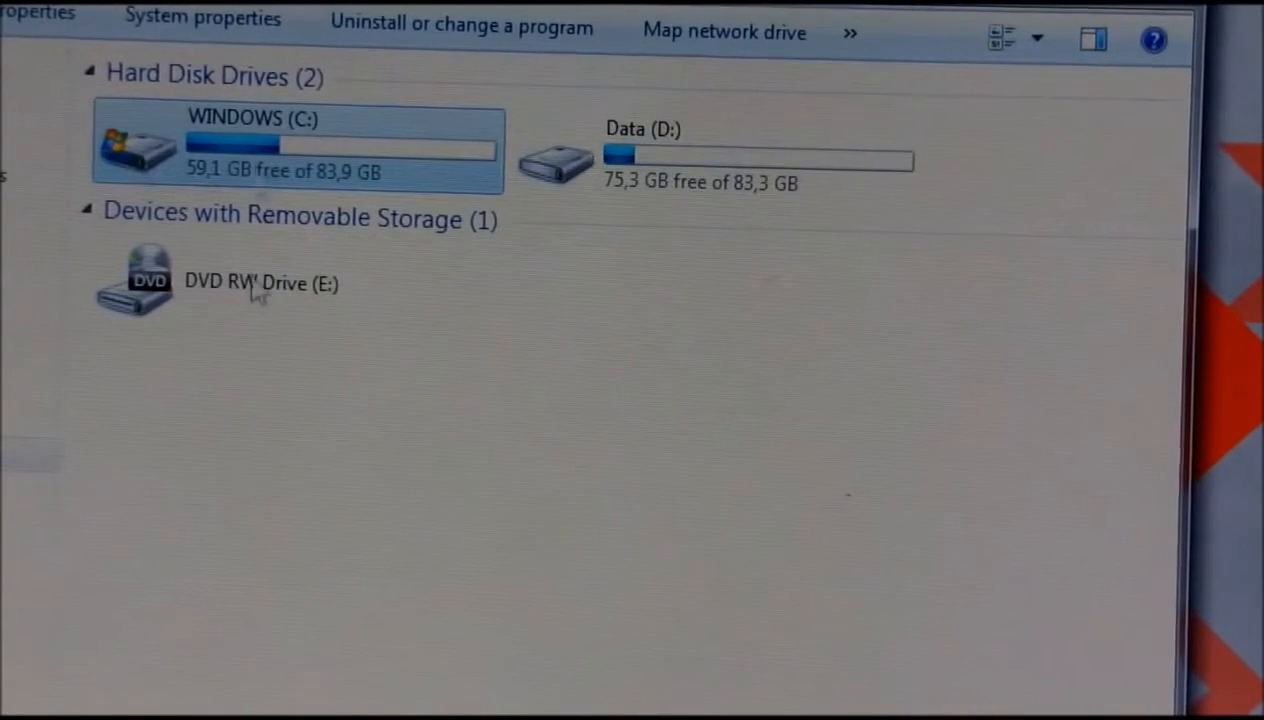
{"action": "mouse_move", "coordinate": [320, 144]}
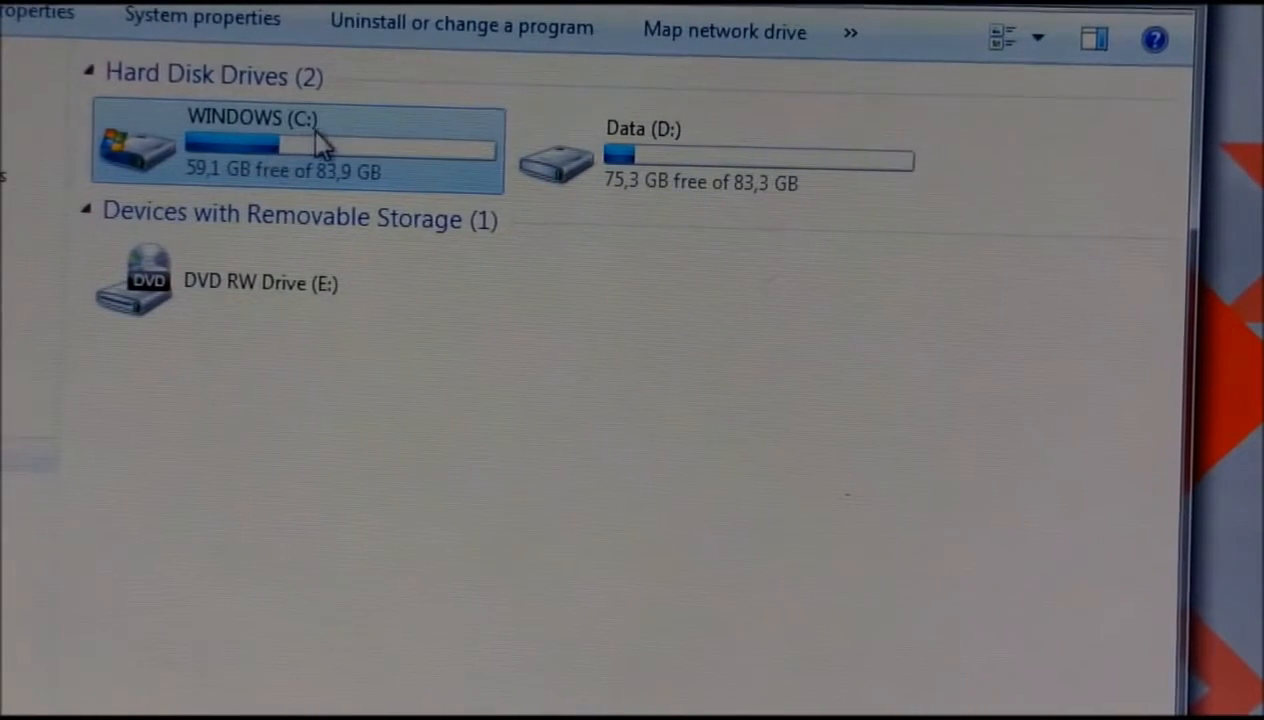
{"action": "mouse_move", "coordinate": [470, 230]}
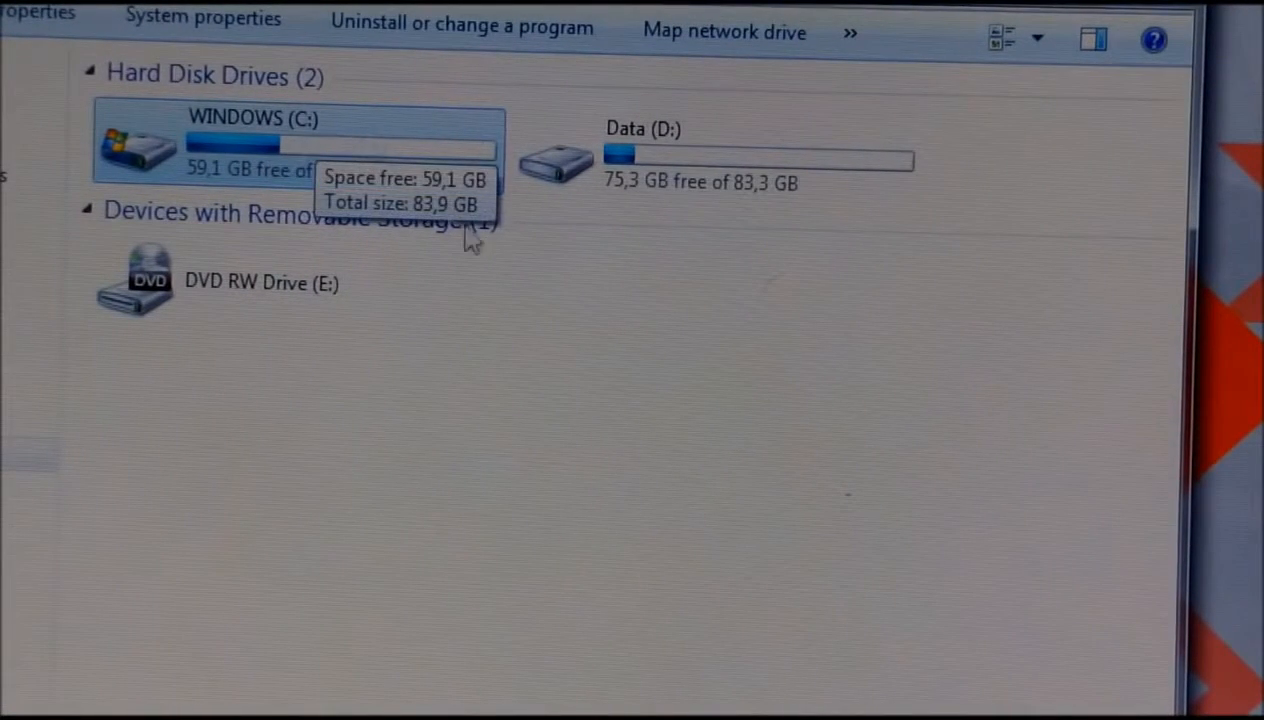
{"action": "mouse_move", "coordinate": [440, 196]}
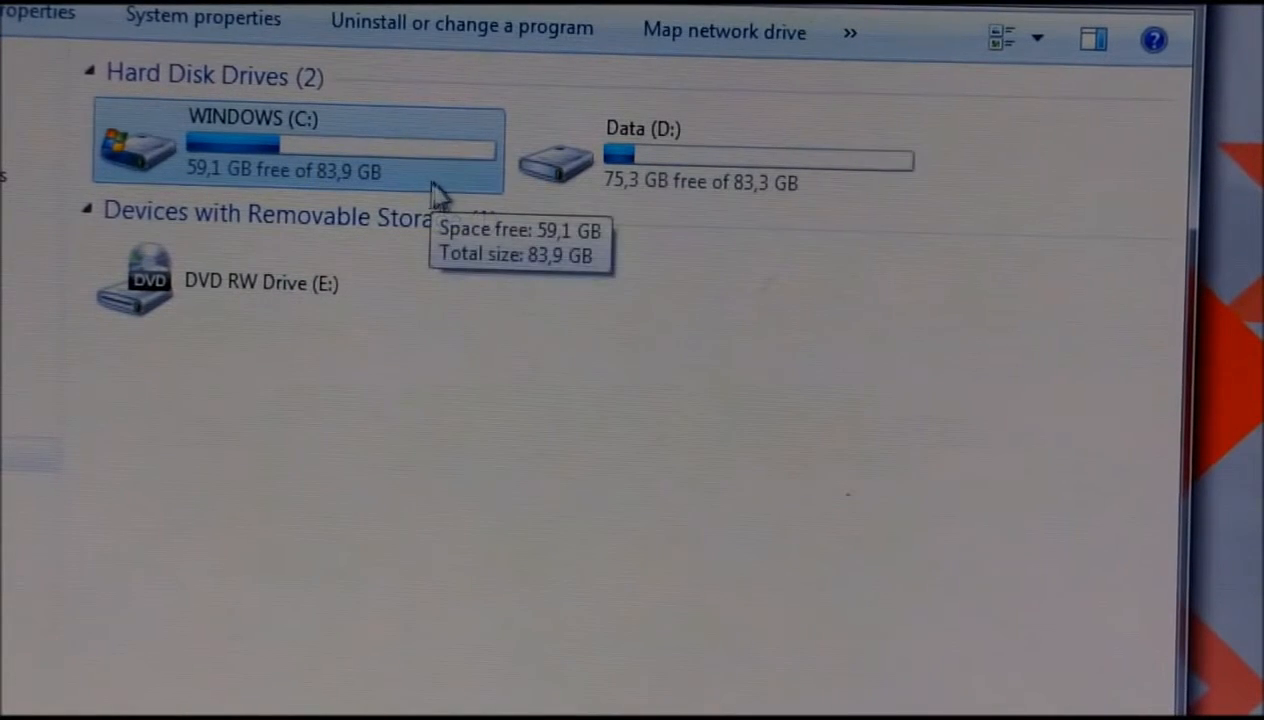
{"action": "mouse_move", "coordinate": [736, 170]}
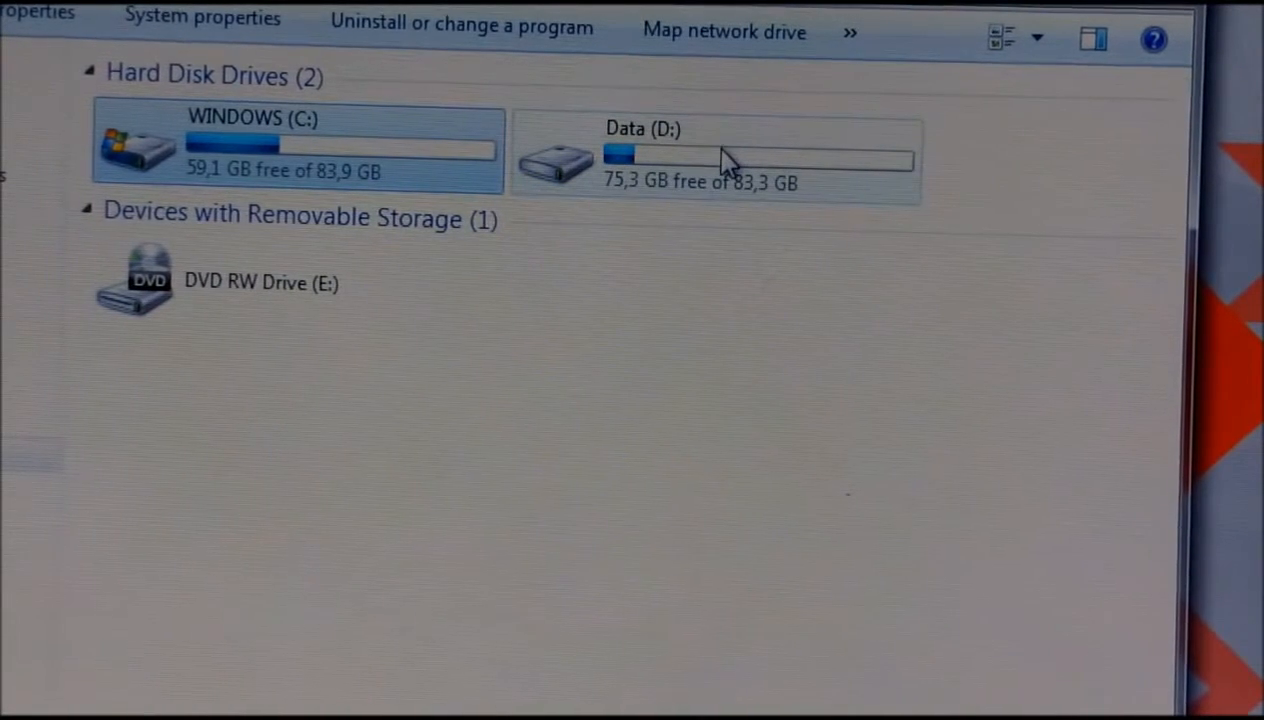
{"action": "mouse_move", "coordinate": [724, 160]}
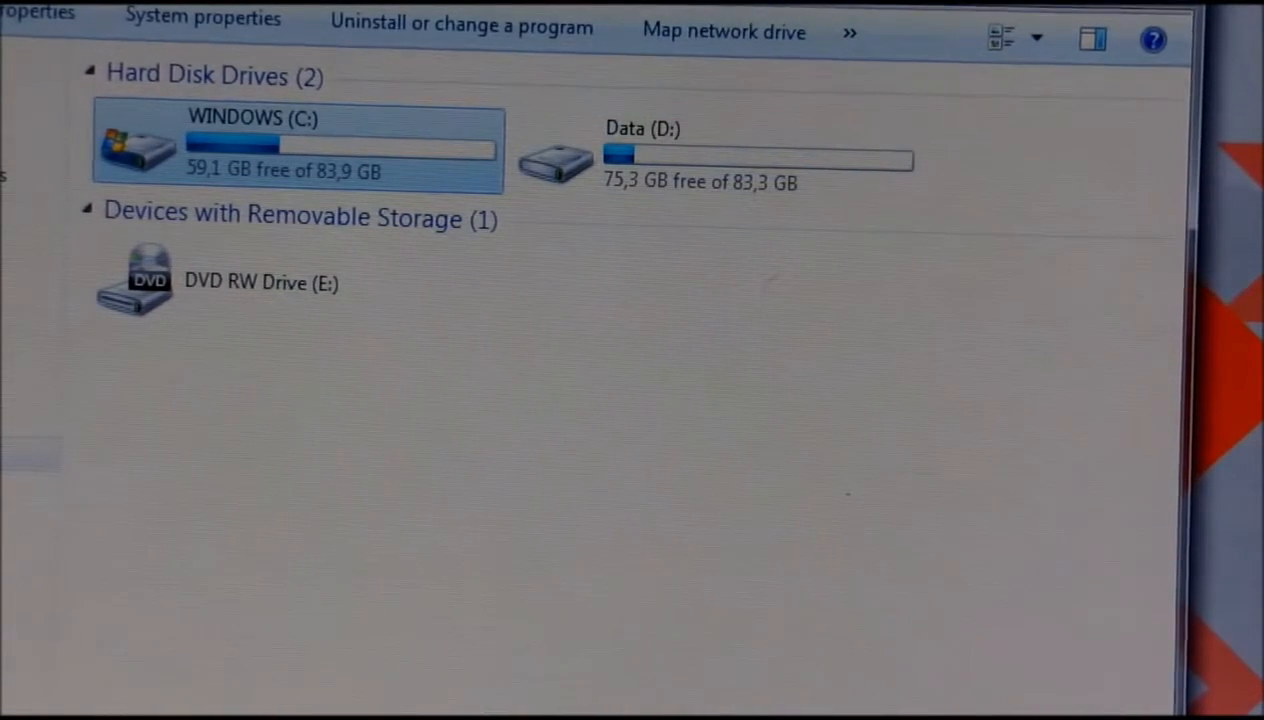
{"action": "mouse_move", "coordinate": [376, 360]}
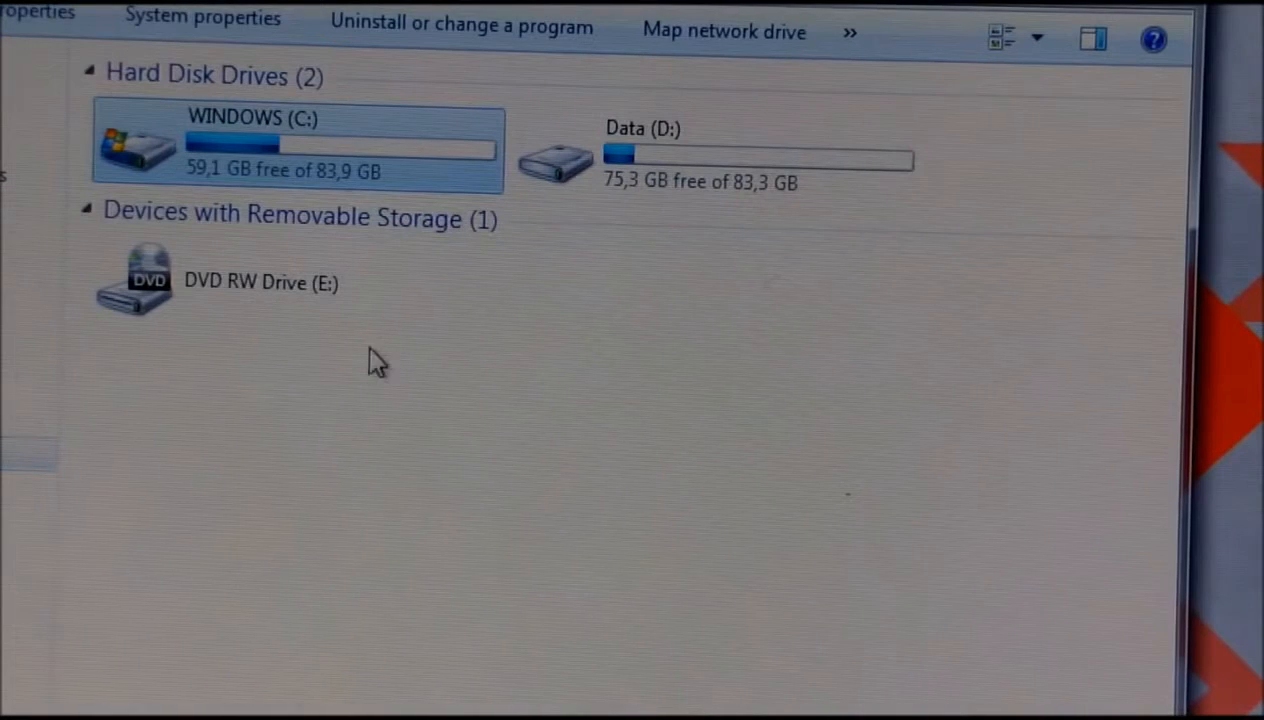